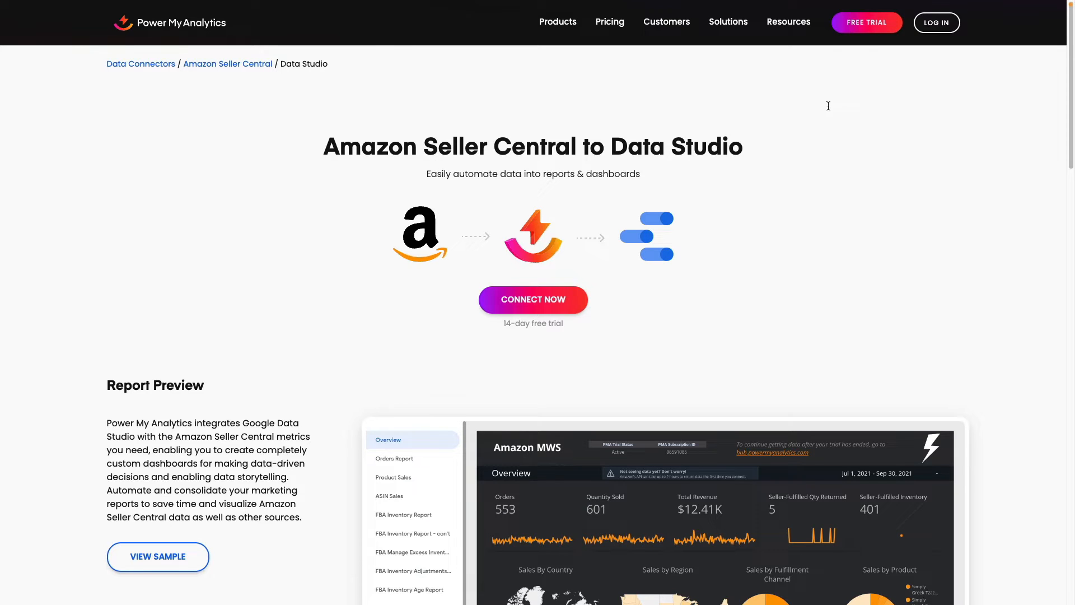
mouse_move(866, 22)
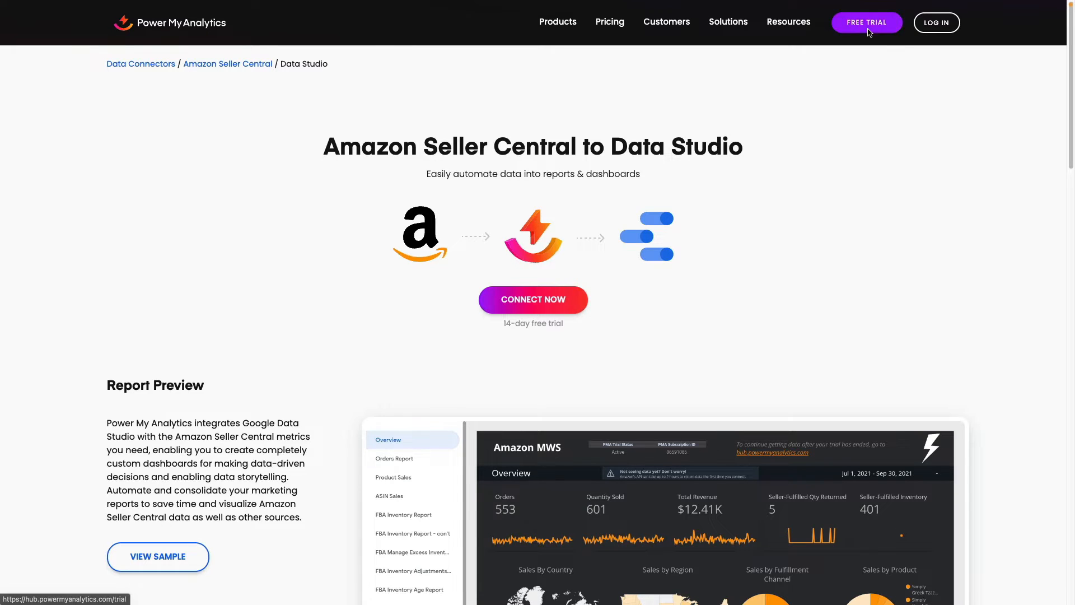
Step: Start the Power My Analytics free trial from the top navigation bar
click(866, 22)
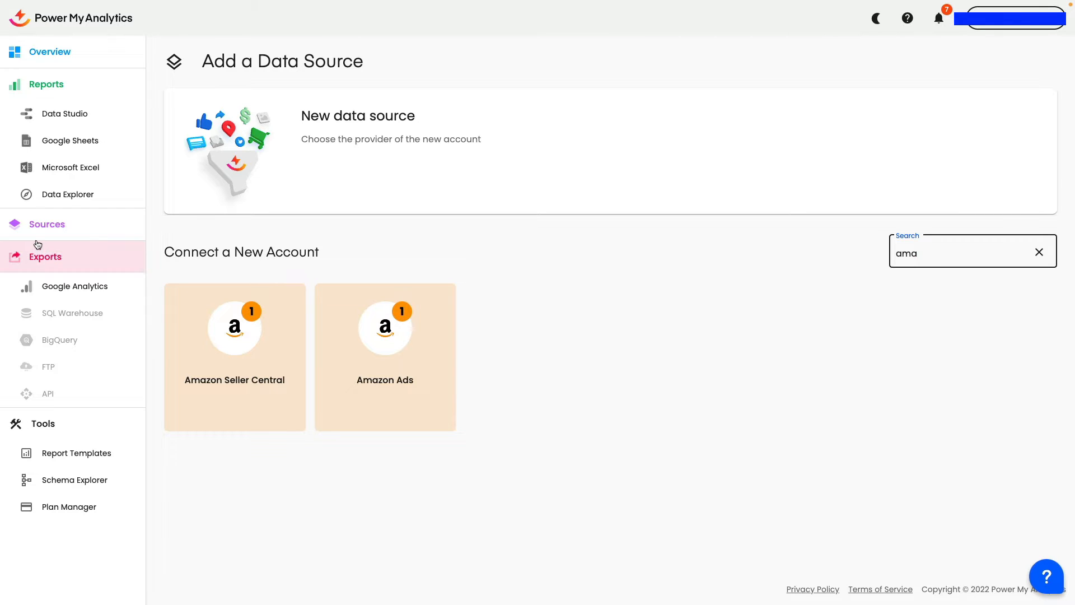
Step: Add a new data source by searching 'amzo' and choosing Amazon Seller Central
click(48, 224)
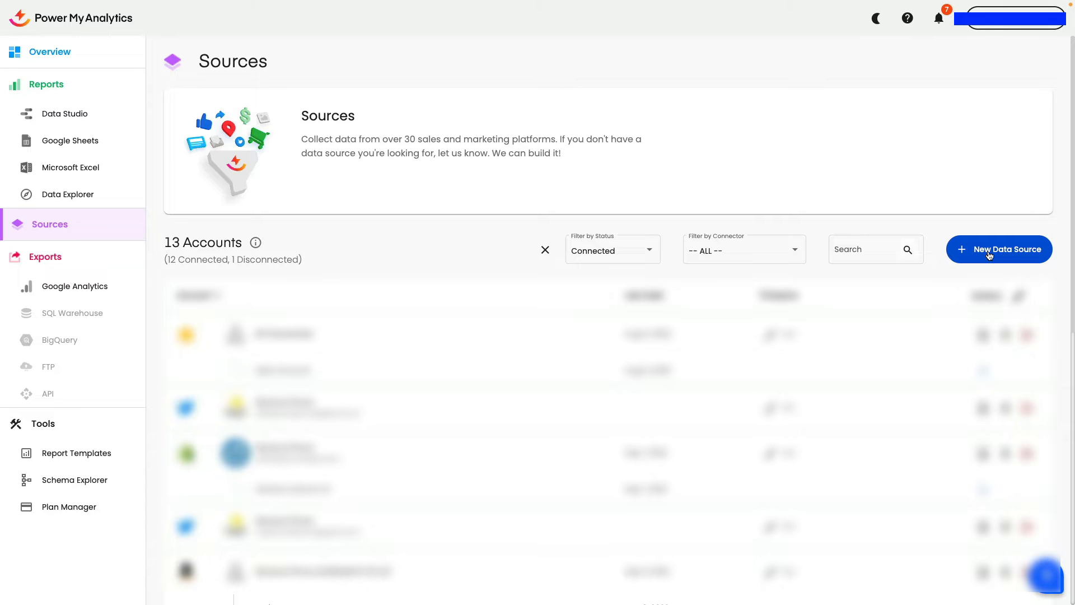
click(998, 248)
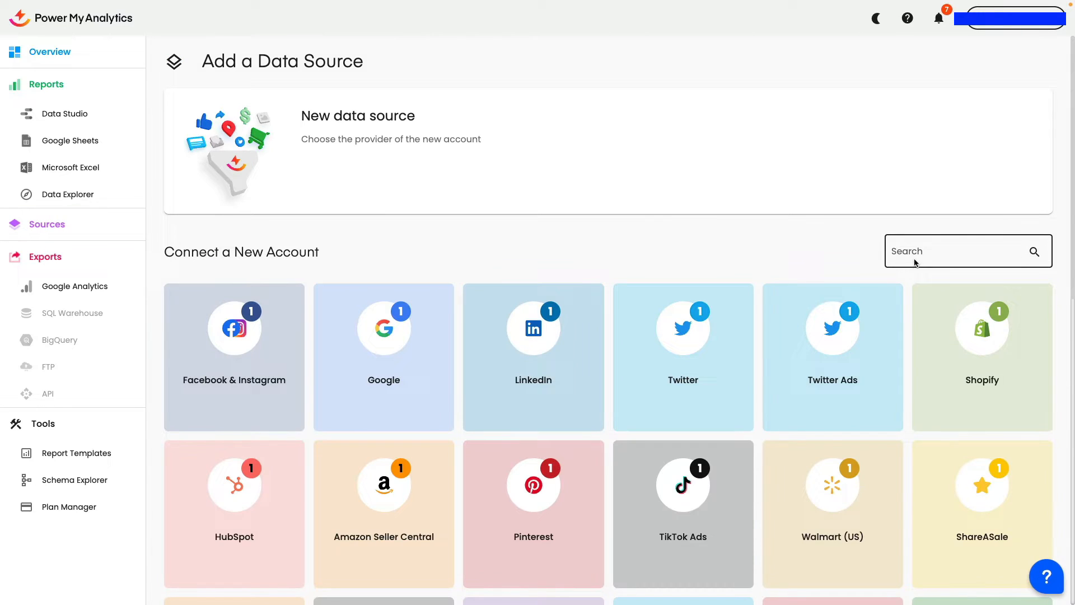
text(amzo)
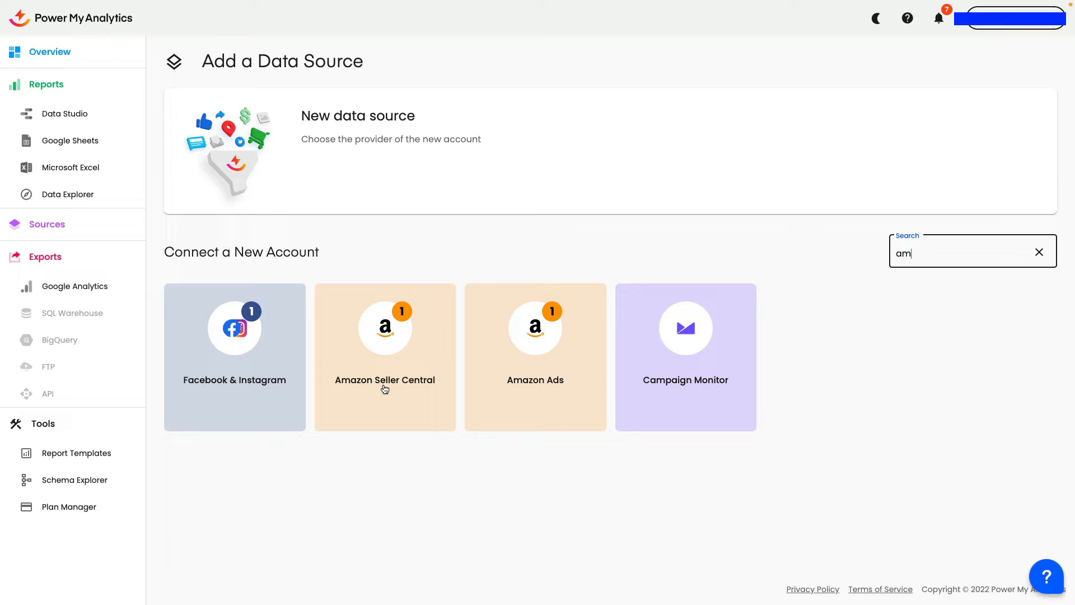
click(384, 327)
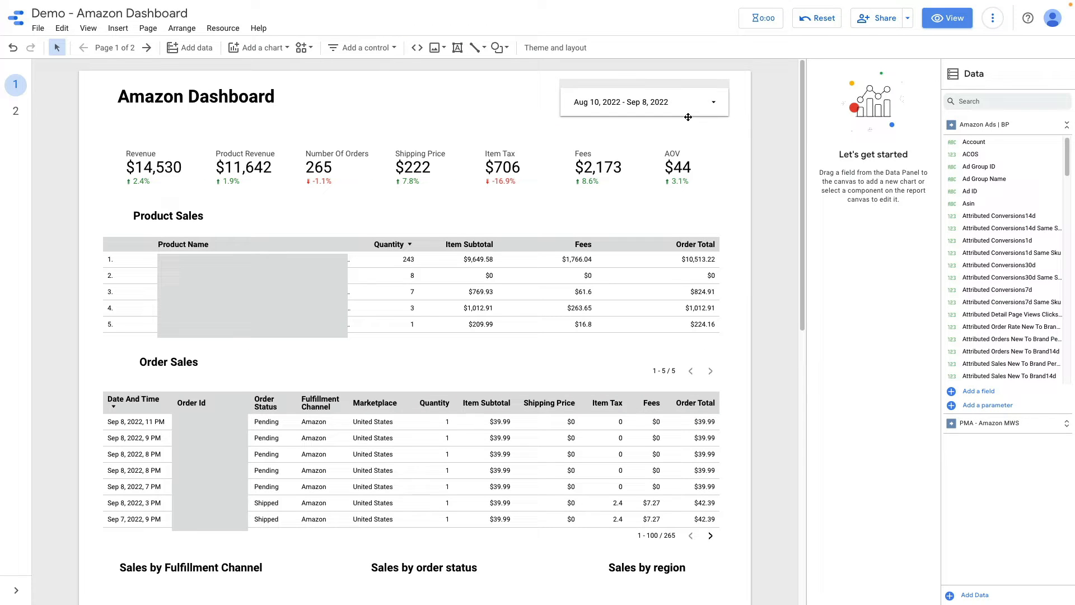
mouse_move(198, 47)
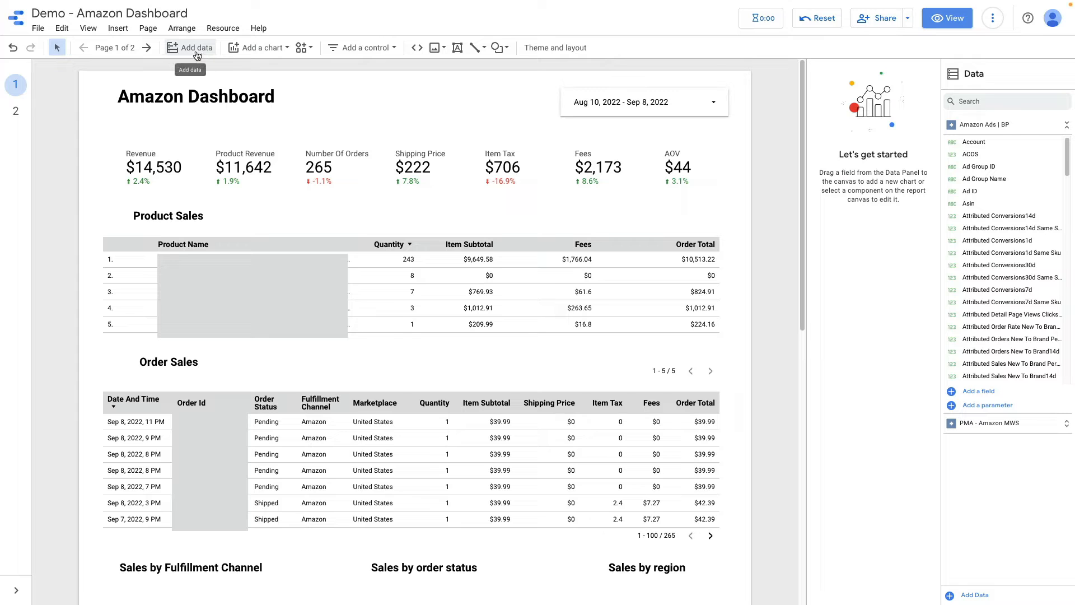
click(196, 47)
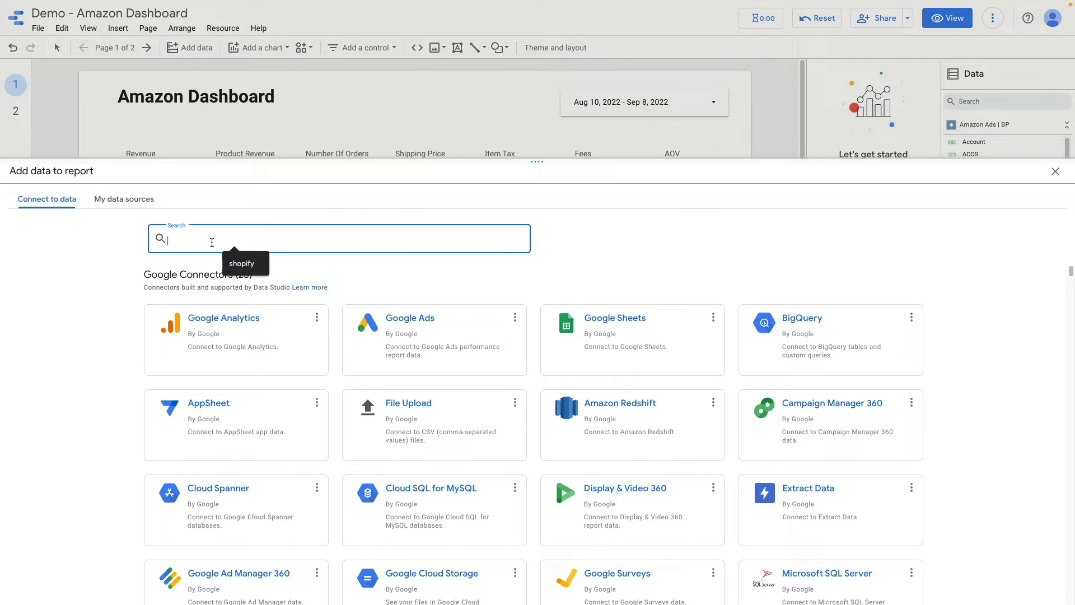
text(amz)
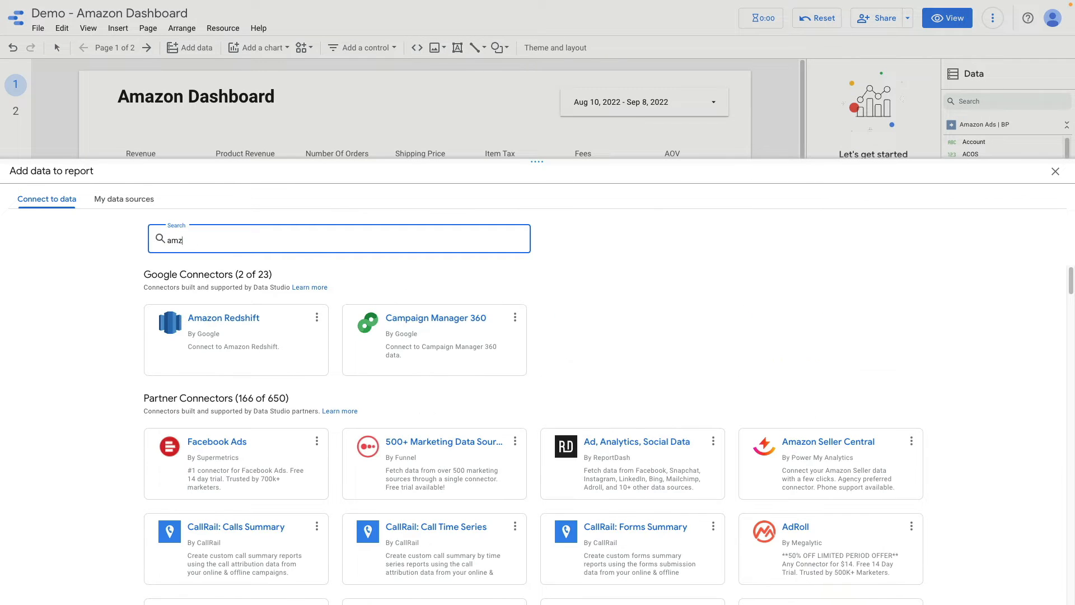
text(amazon)
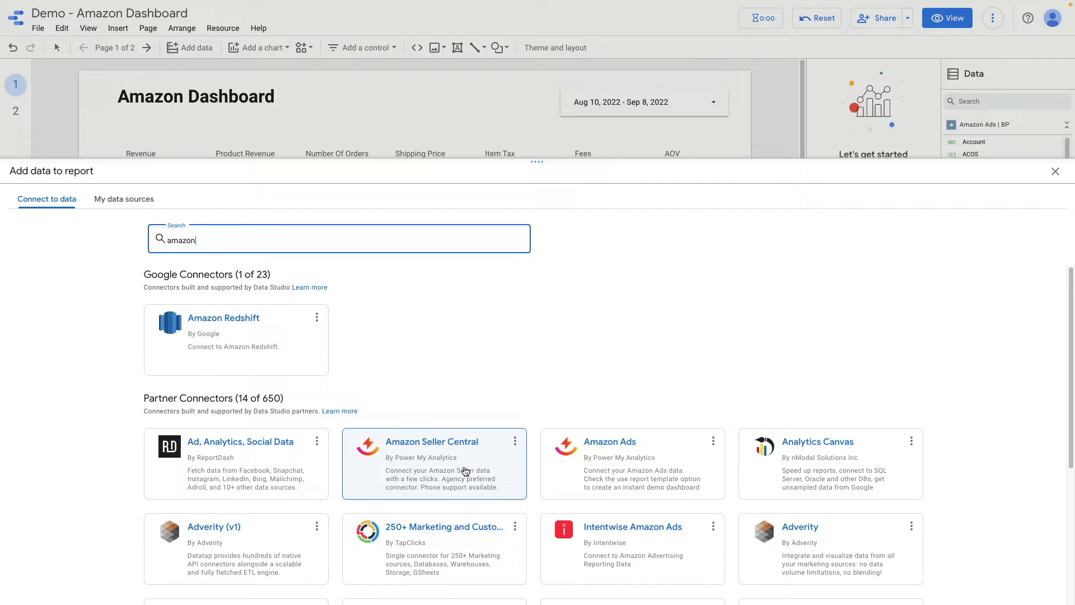
mouse_move(461, 472)
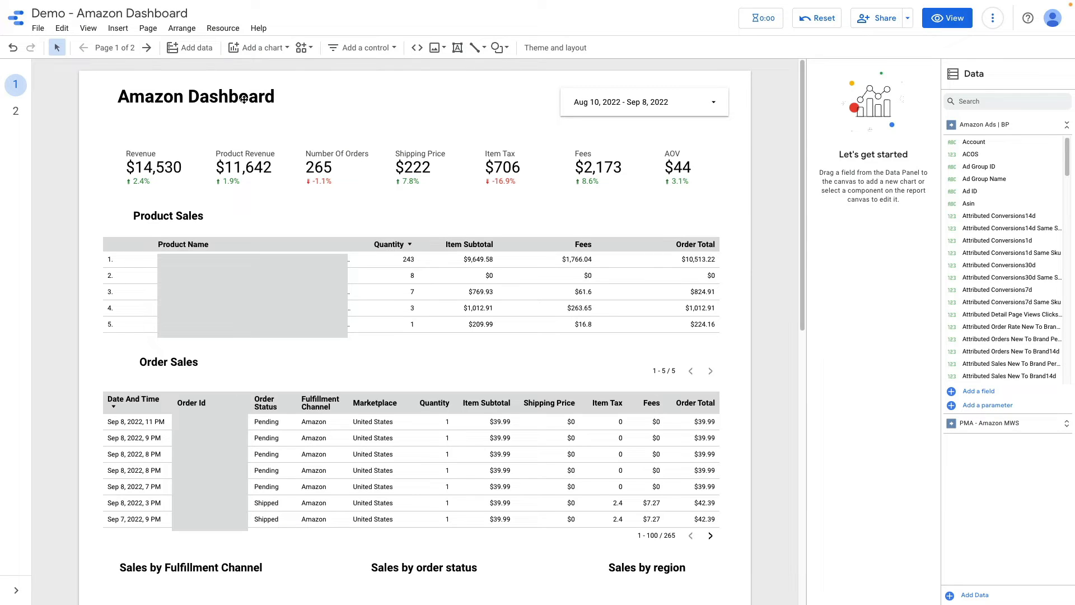
mouse_move(190, 47)
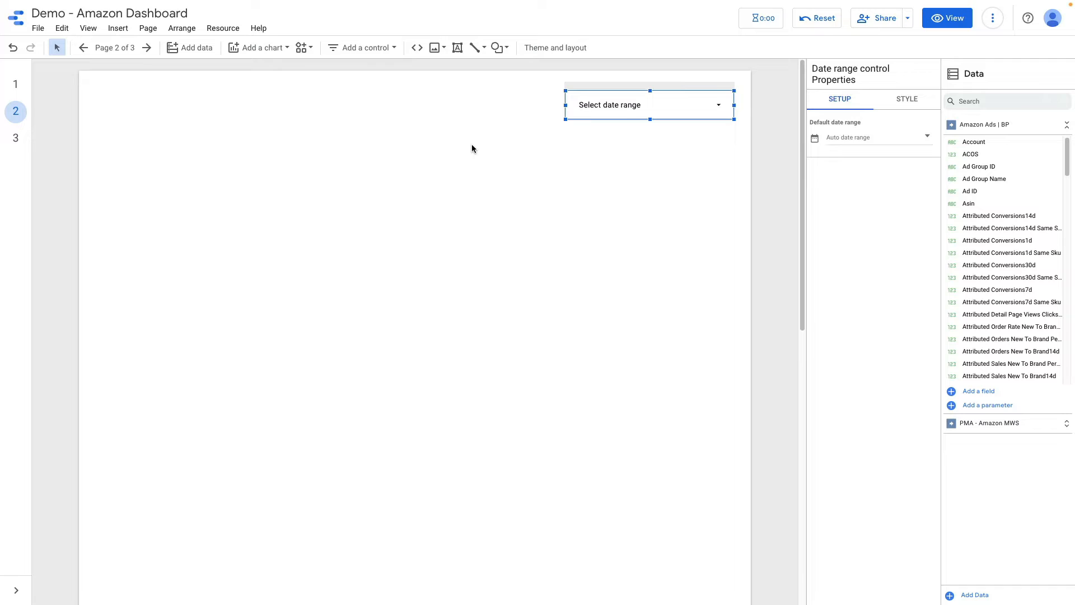
mouse_move(512, 121)
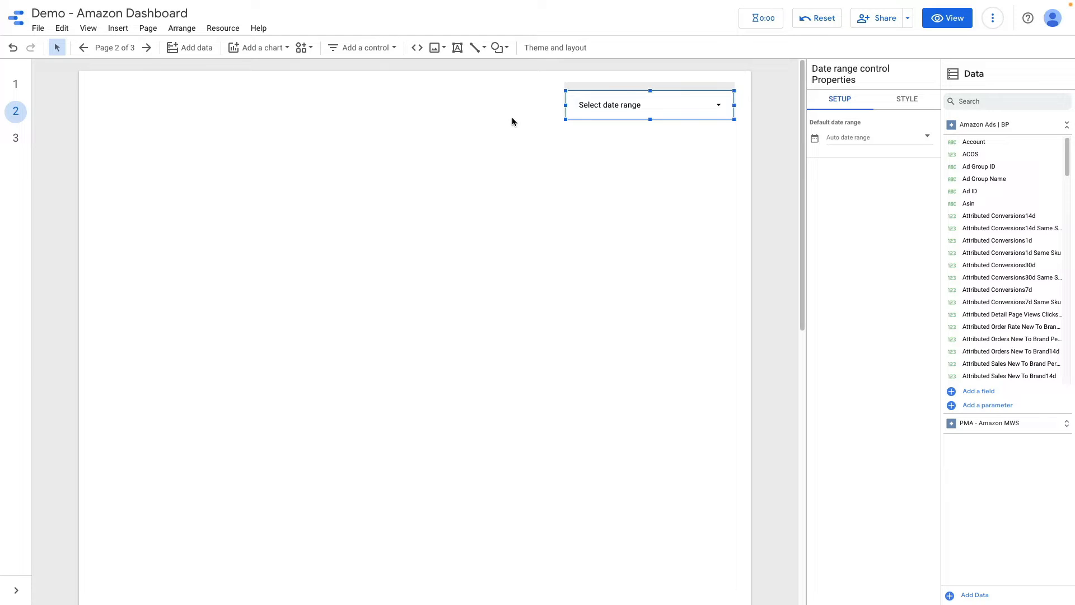
mouse_move(364, 100)
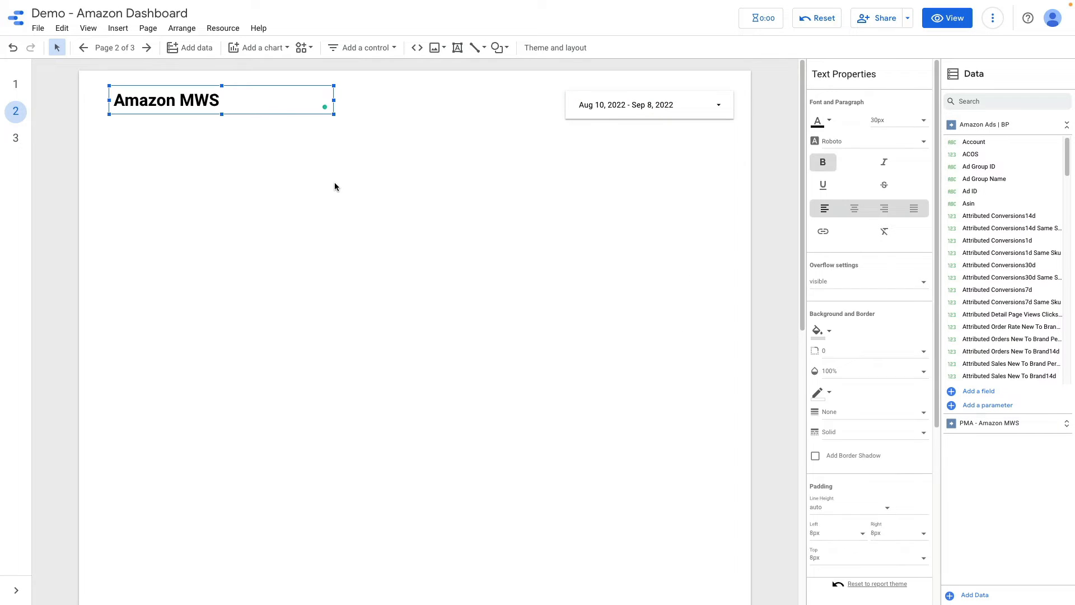
Step: Finish editing the 'Amazon MWS' heading by clicking off the text box
click(247, 185)
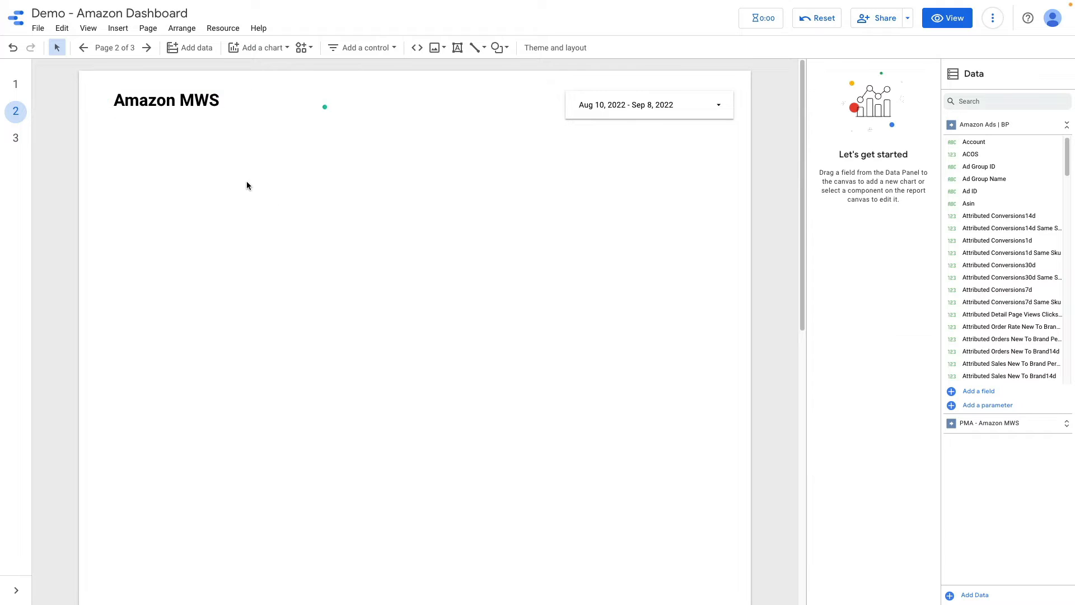
mouse_move(169, 184)
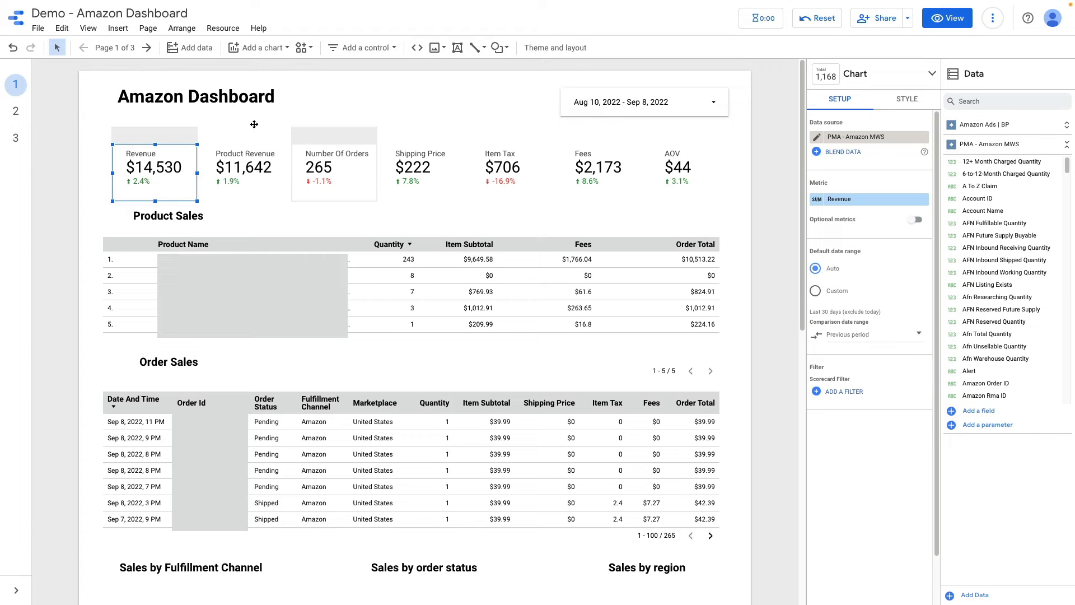
mouse_move(137, 158)
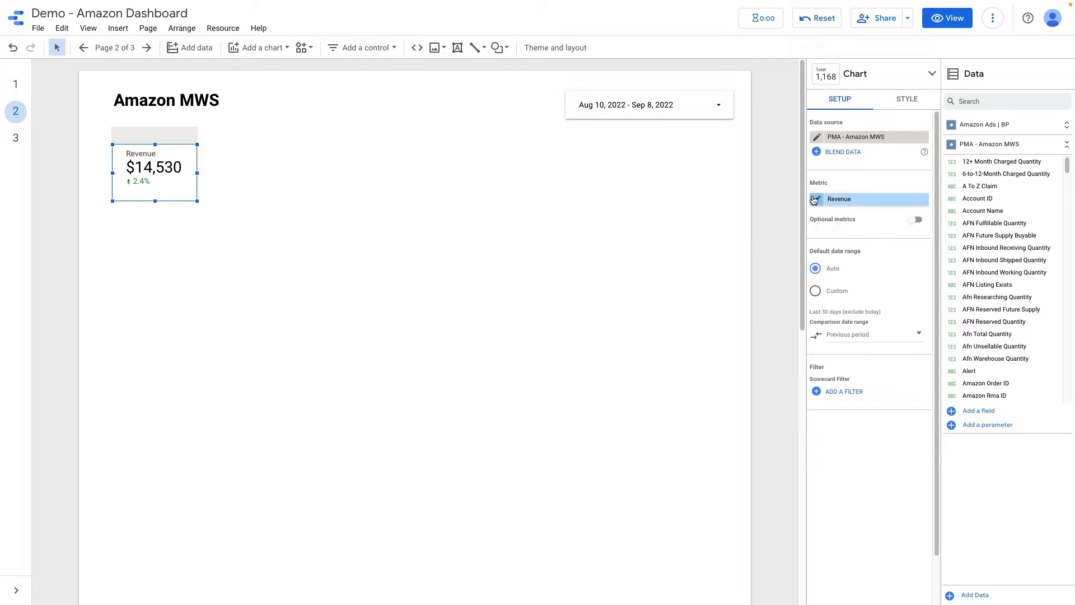
Step: Check the pasted Revenue scorecard's metric settings, then deselect it
click(840, 199)
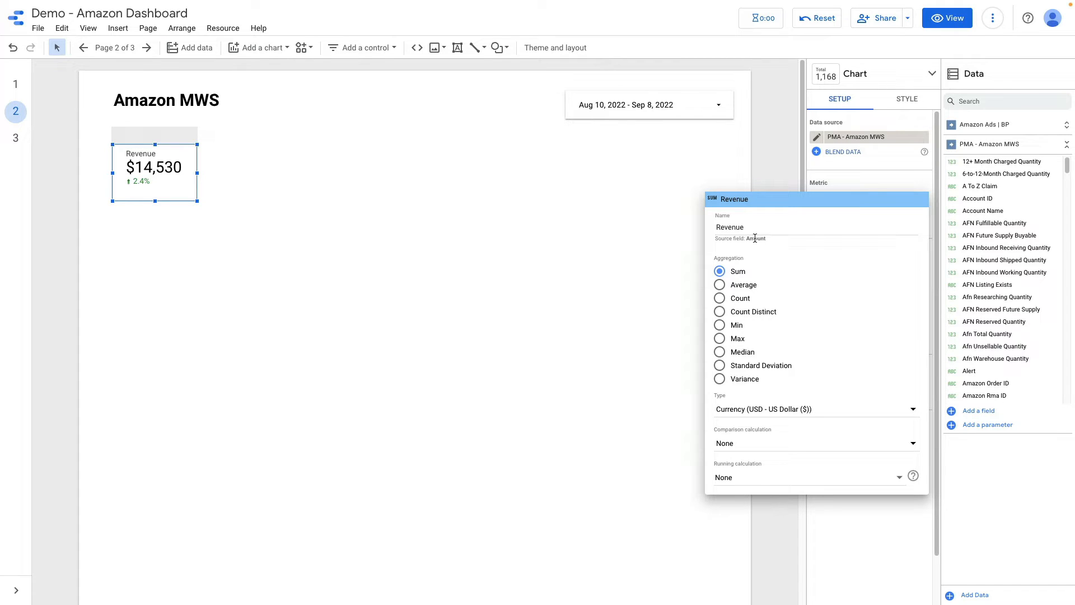
double_click(755, 238)
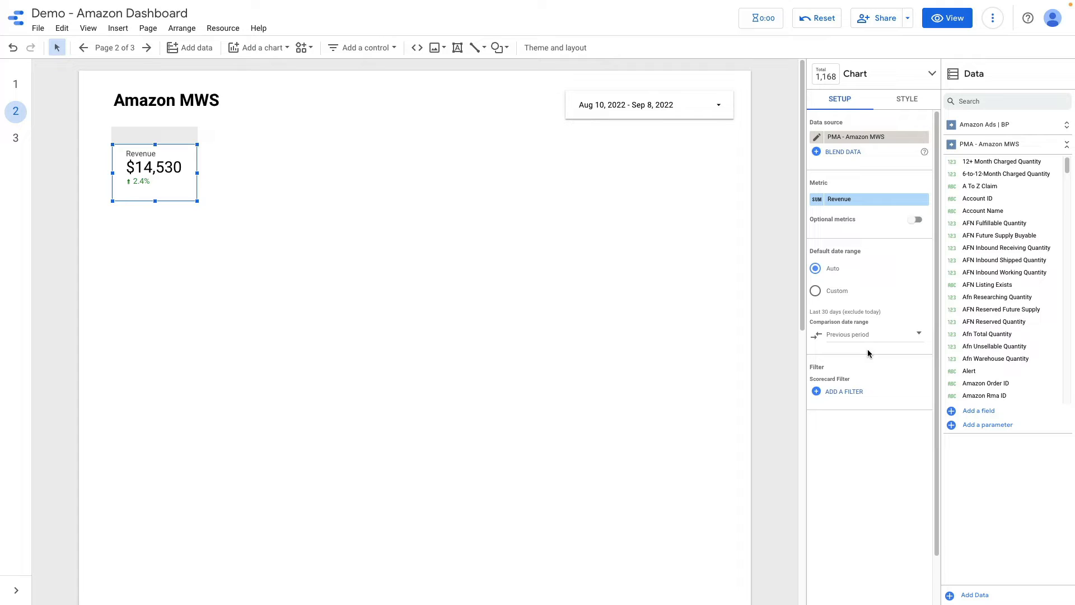
mouse_move(868, 338)
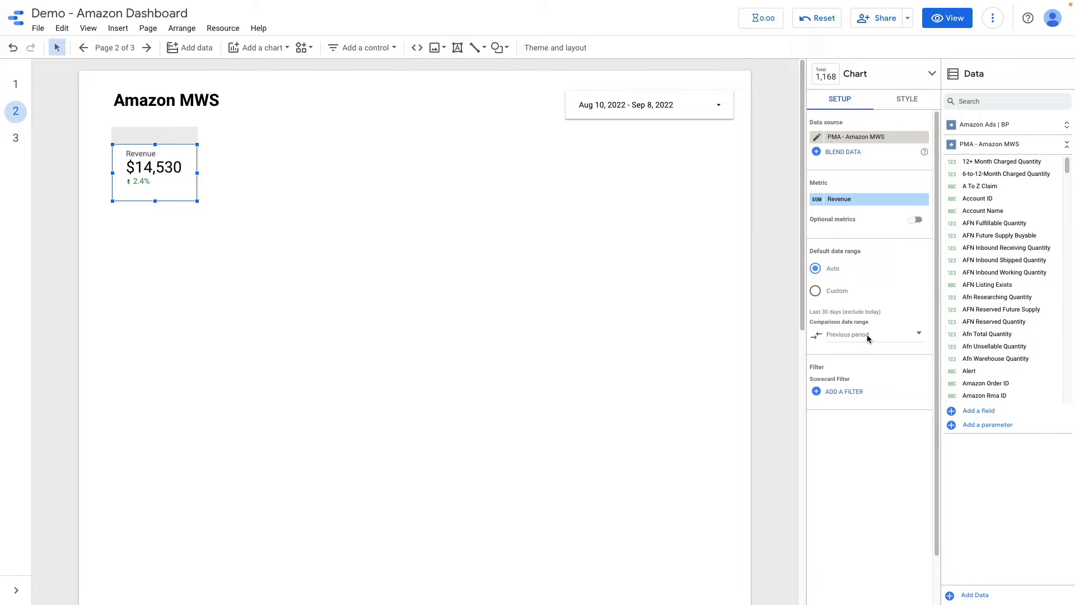
mouse_move(327, 181)
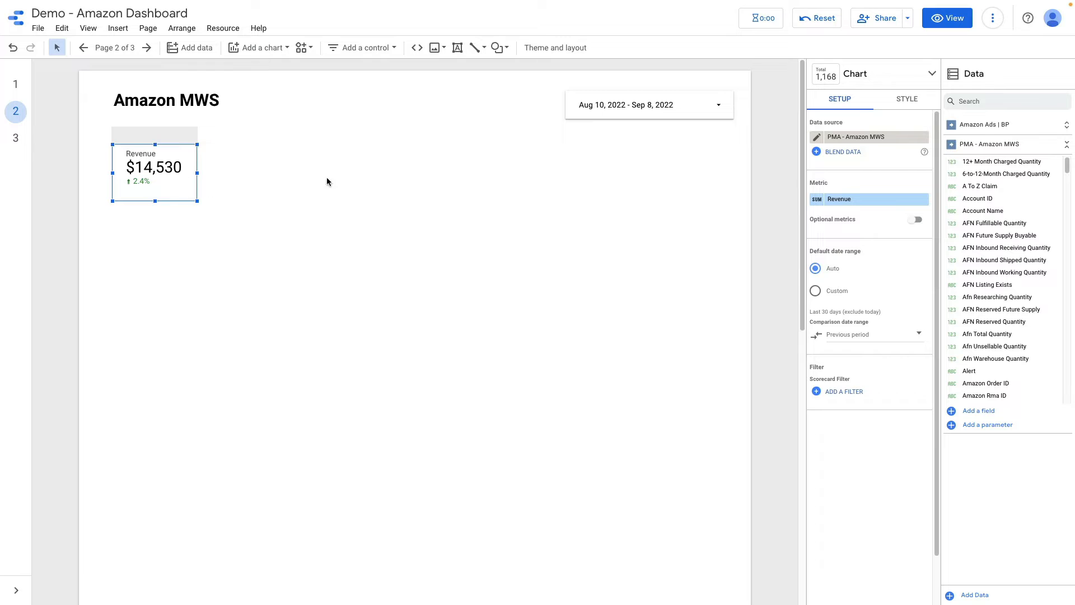
click(15, 84)
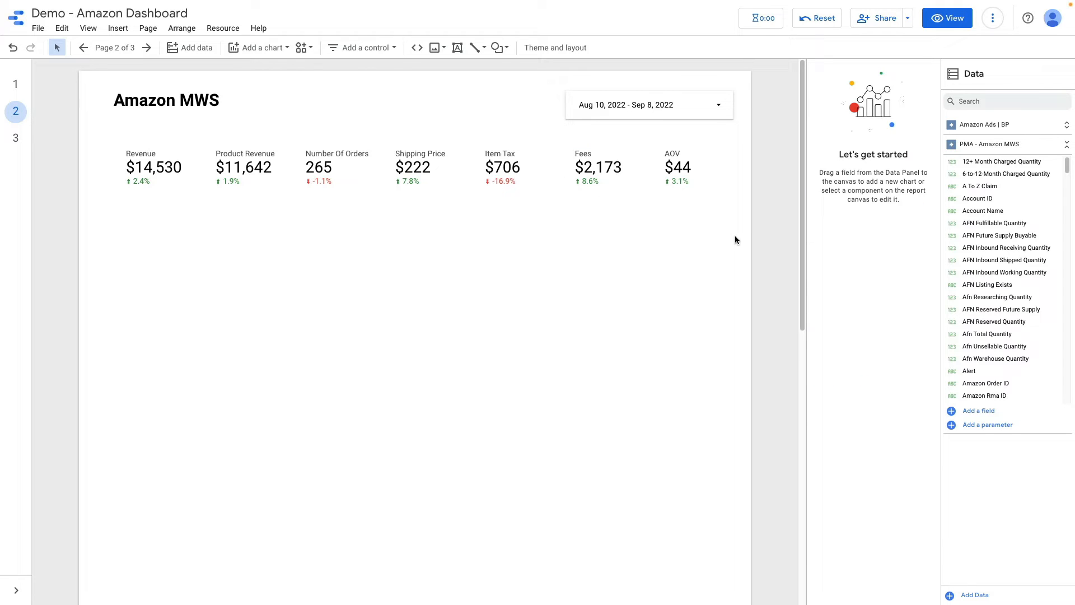
mouse_move(693, 237)
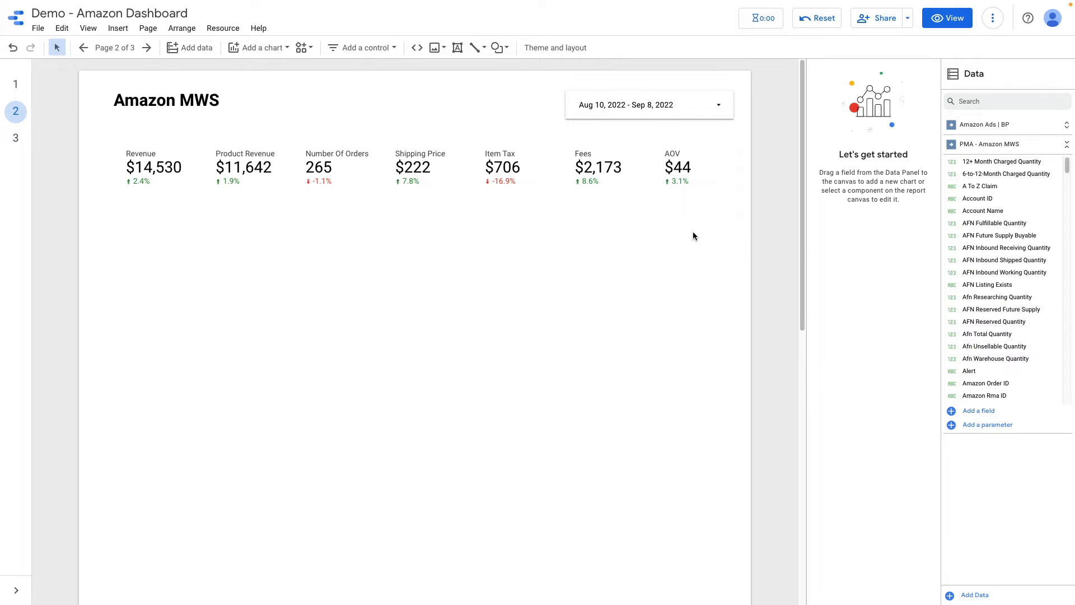
Step: Inspect the Revenue, Product Revenue and AOV scorecards' metrics on page 2
click(153, 166)
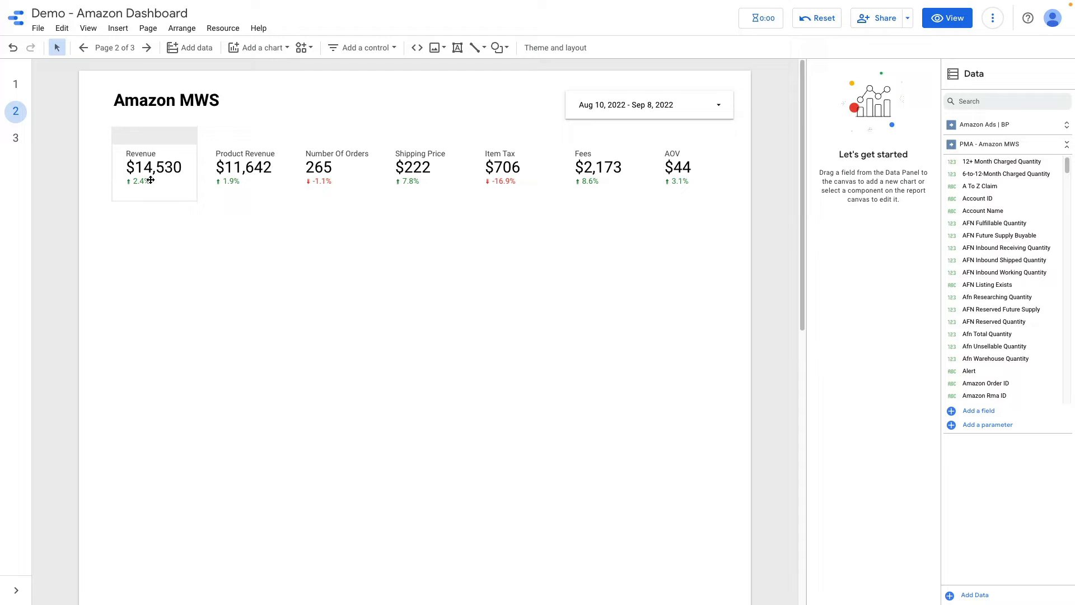
click(153, 167)
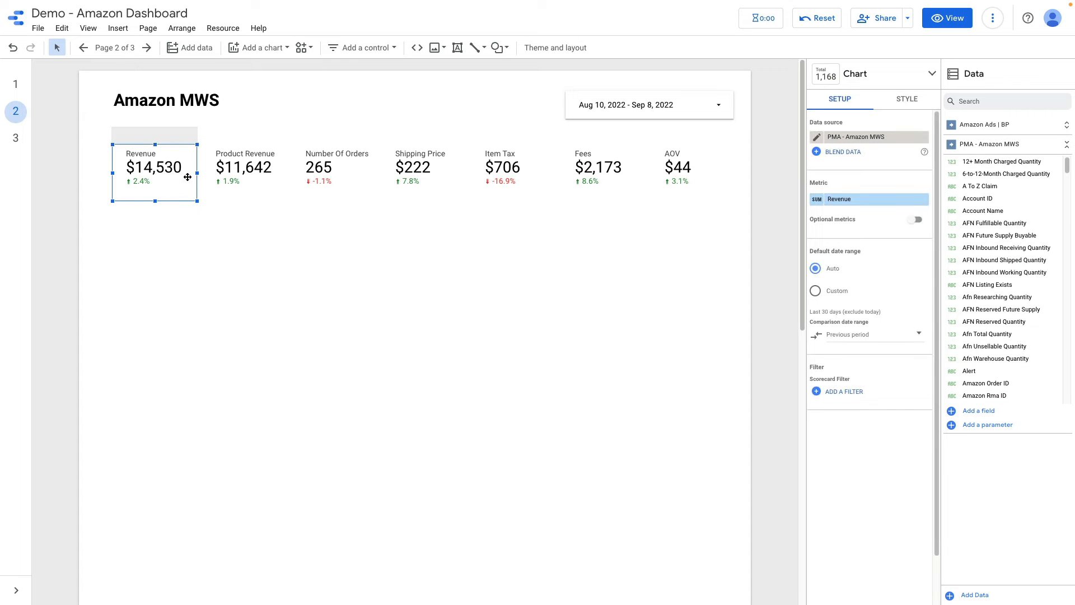
click(245, 168)
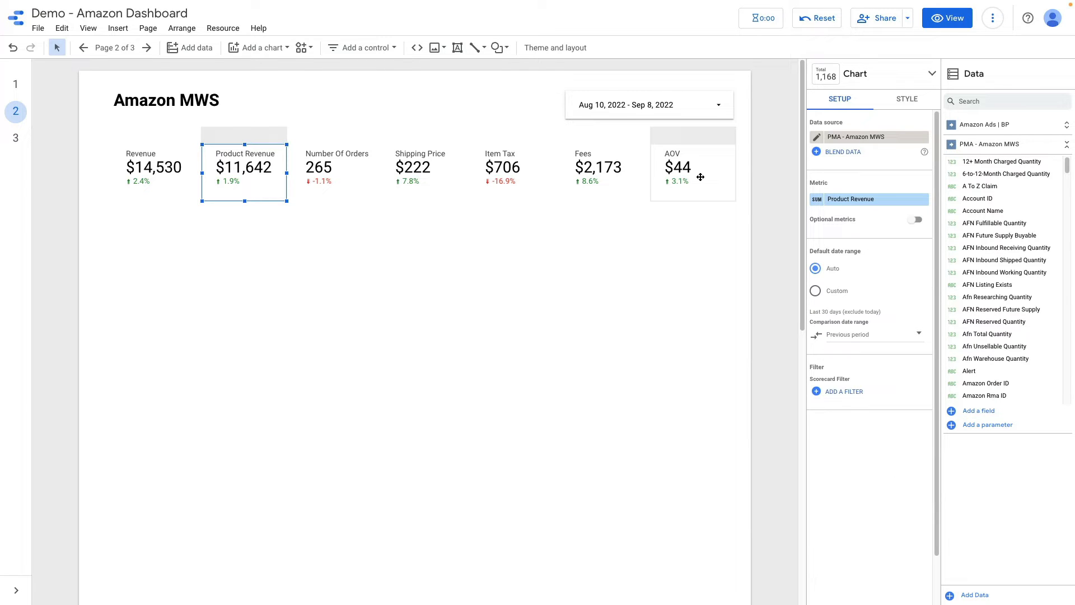
click(693, 167)
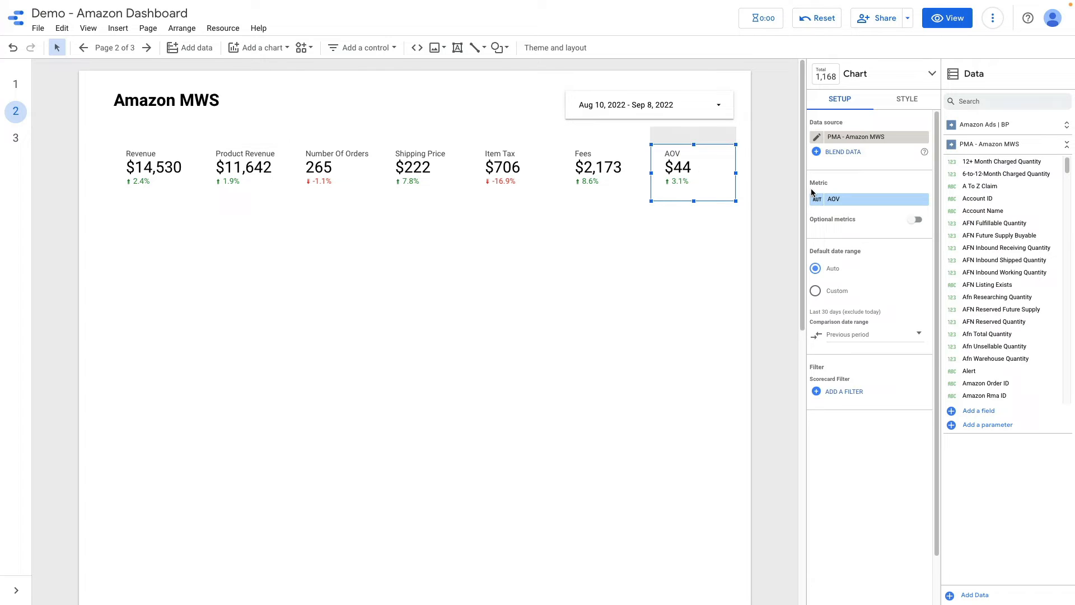
Step: View the AOV metric formula without changes and return to page 1
click(834, 198)
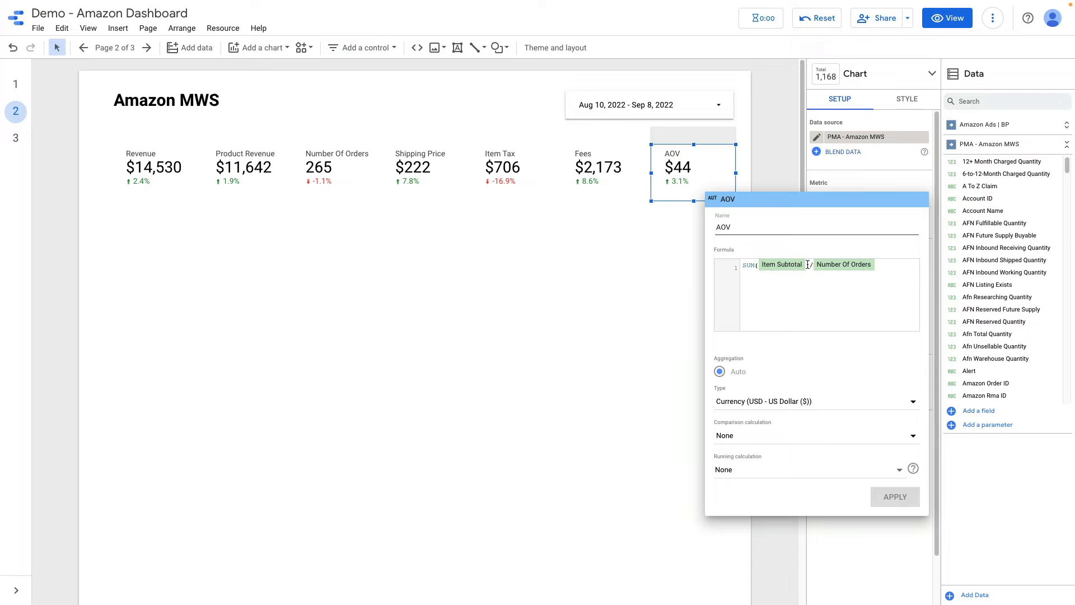
mouse_move(825, 271)
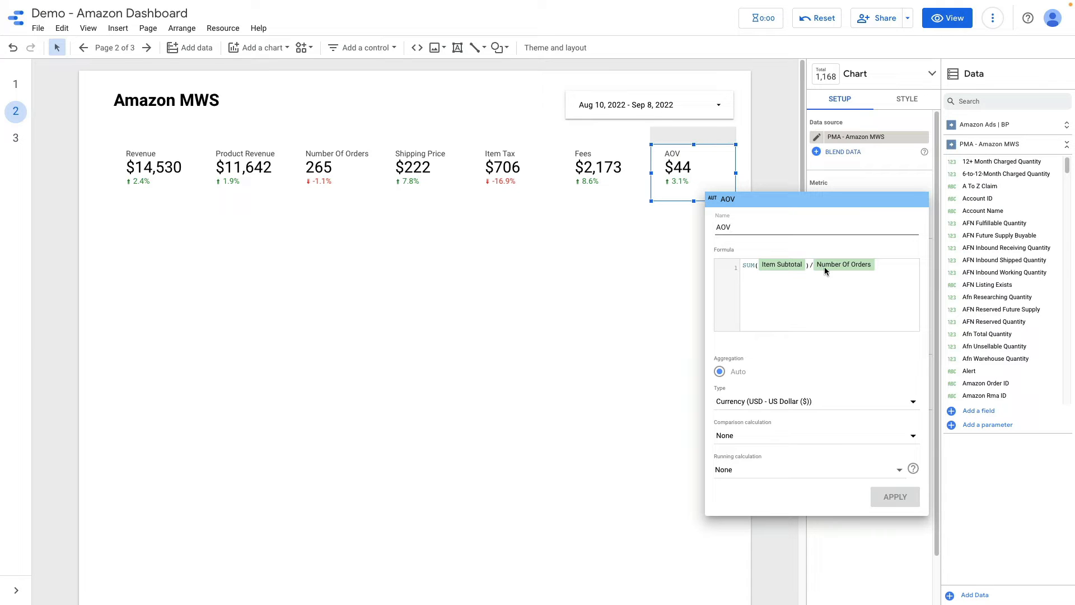
click(634, 232)
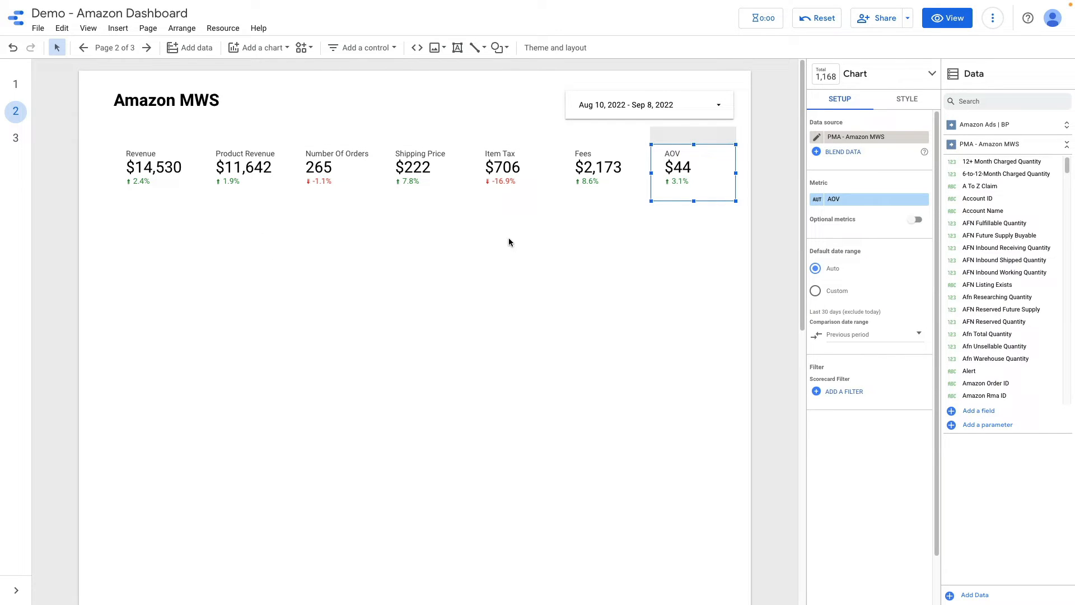
mouse_move(89, 116)
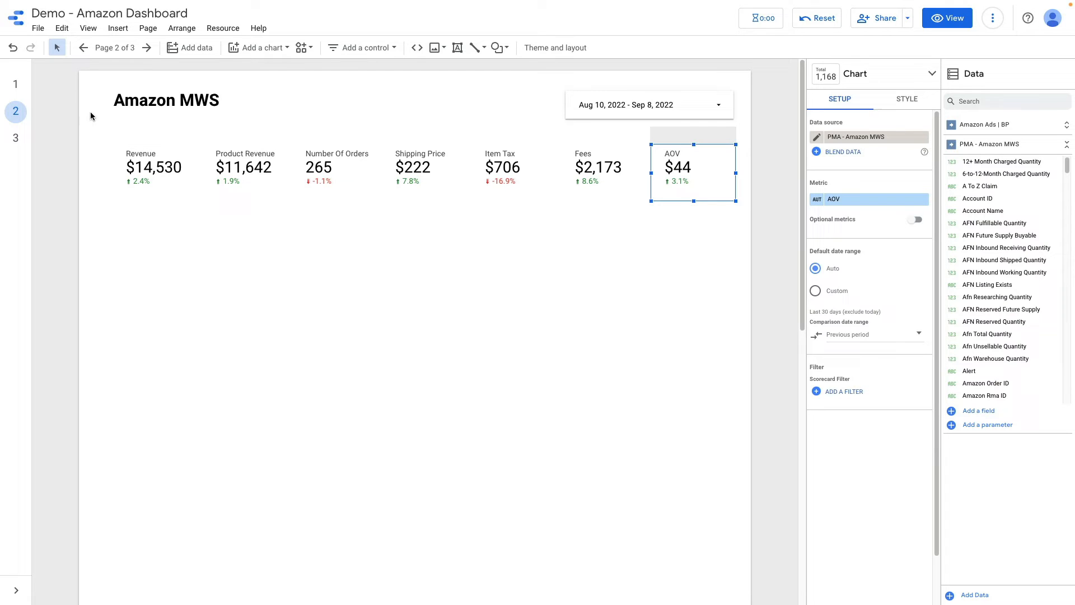
click(15, 84)
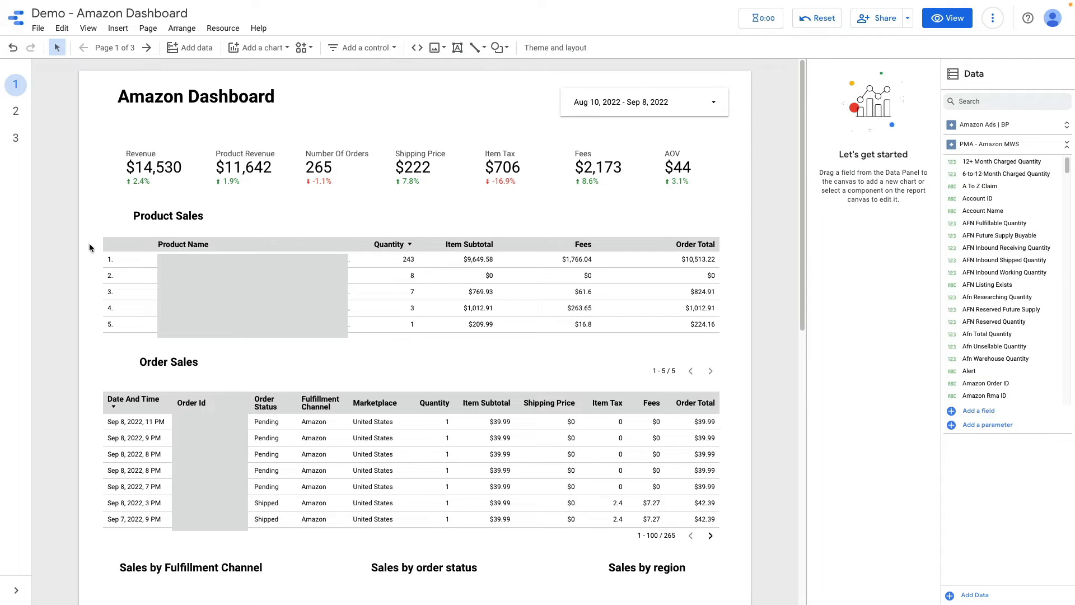
click(14, 111)
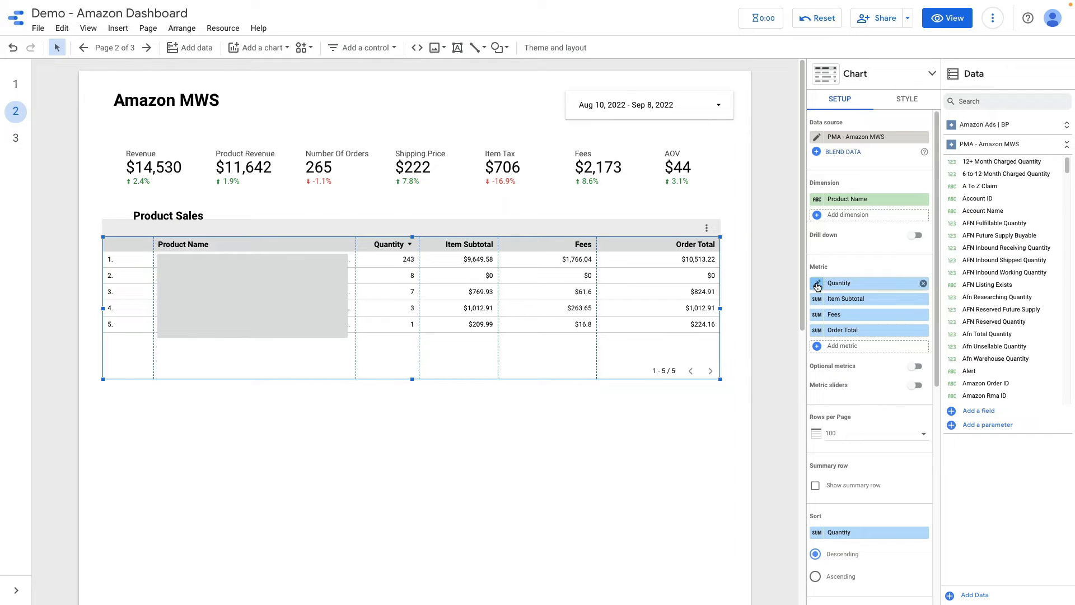
mouse_move(818, 299)
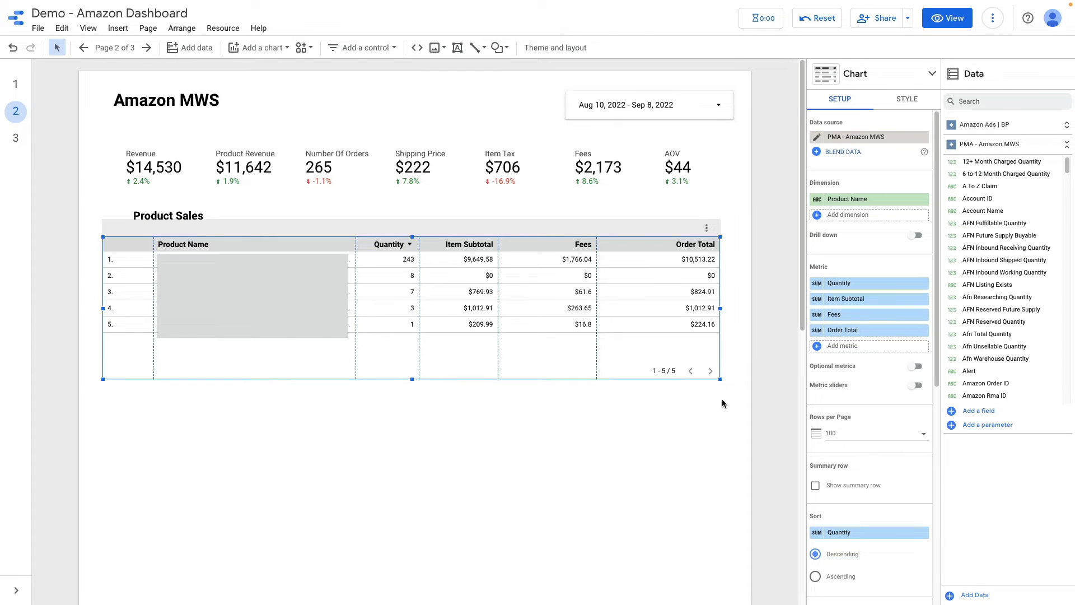
mouse_move(855, 532)
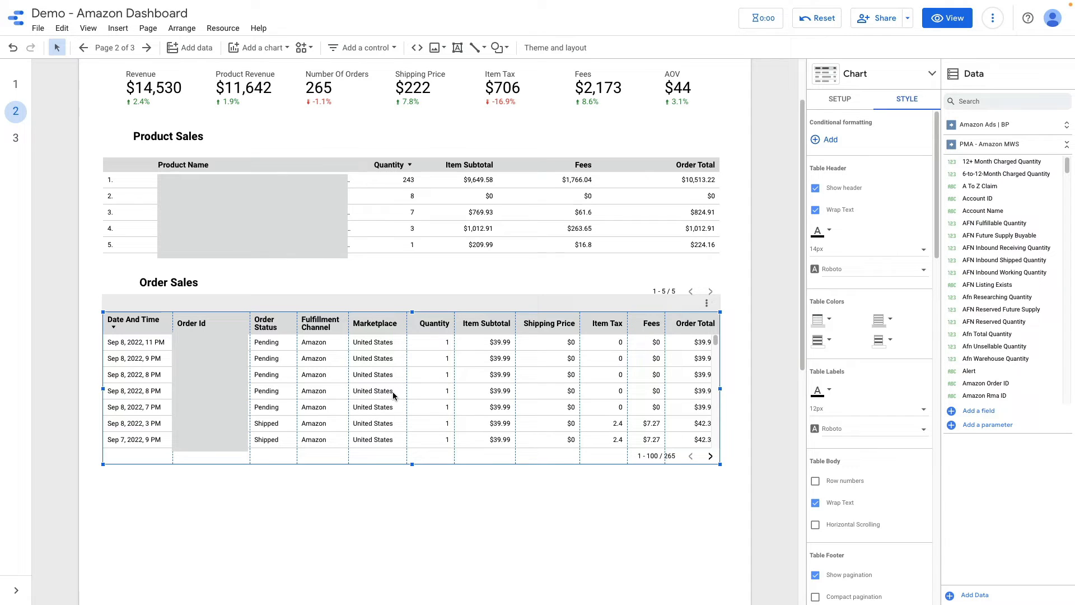
click(838, 99)
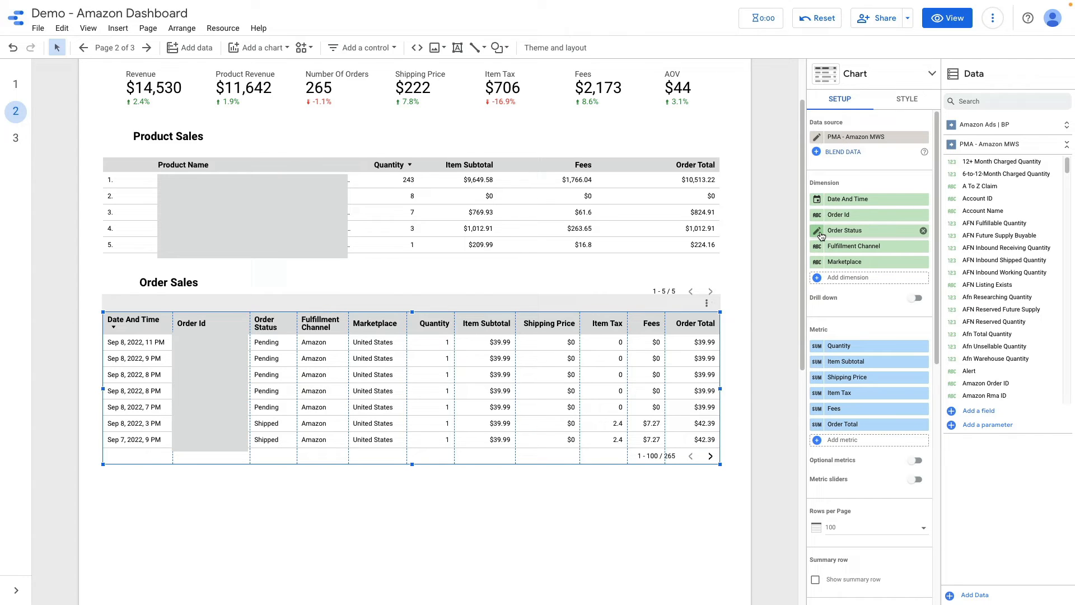
mouse_move(821, 246)
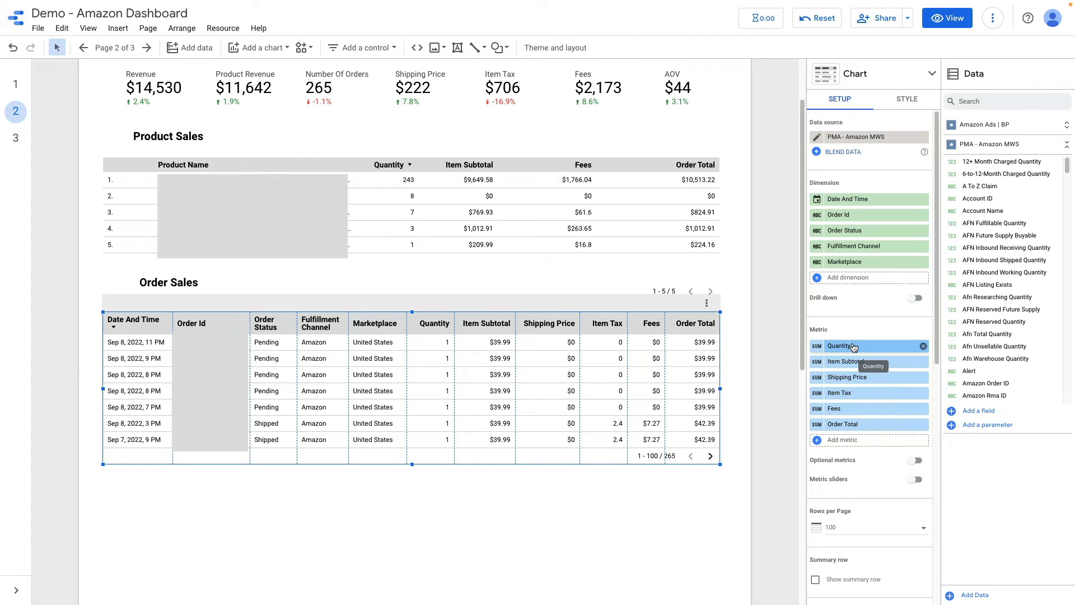
mouse_move(868, 361)
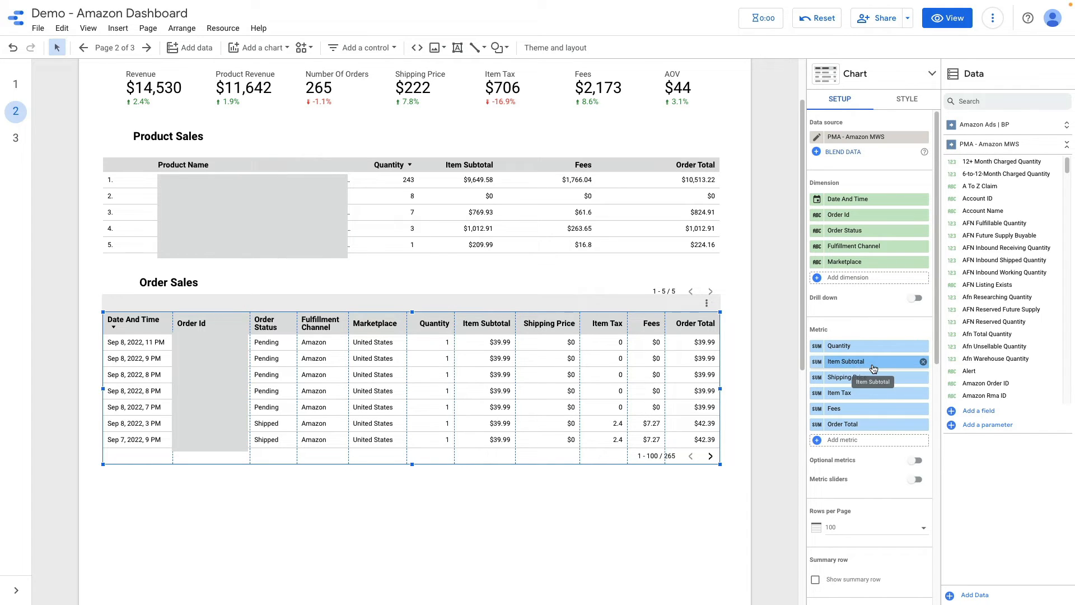
mouse_move(878, 393)
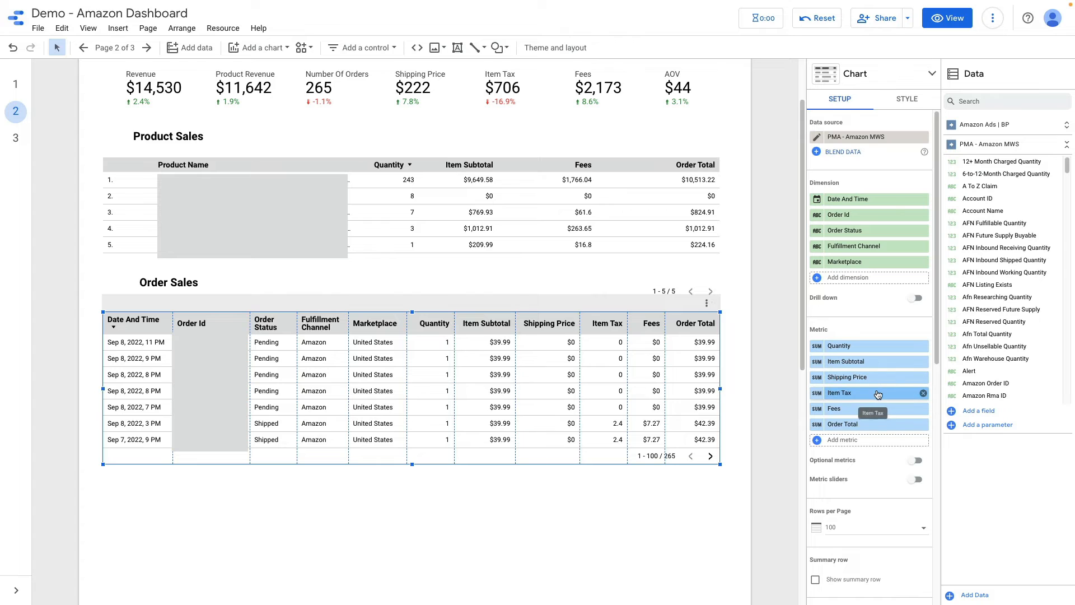
mouse_move(876, 427)
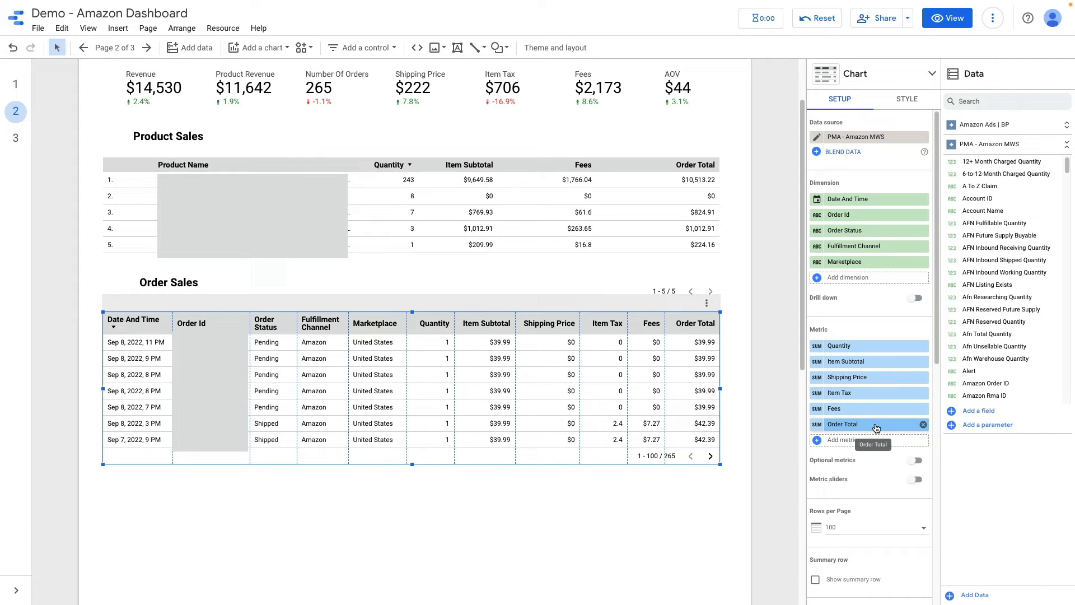
scroll(down, 3)
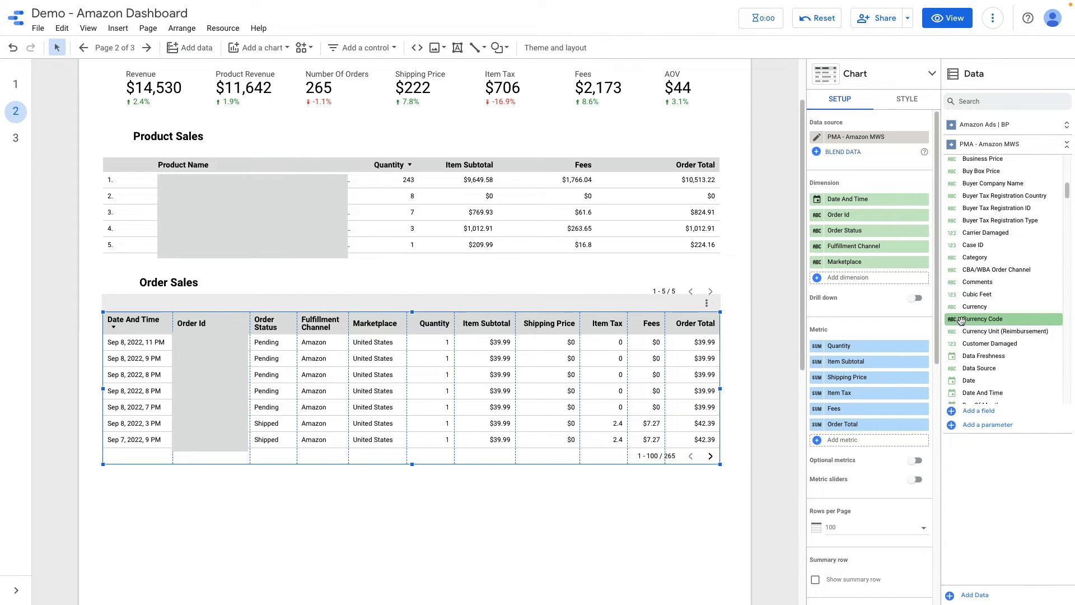
scroll(down, 3)
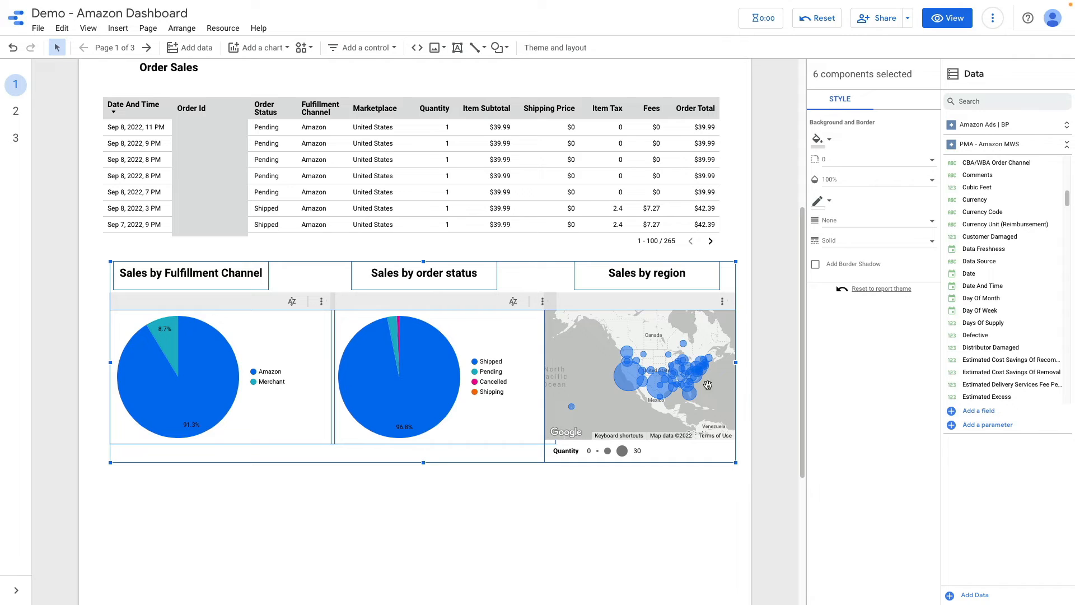
mouse_move(15, 112)
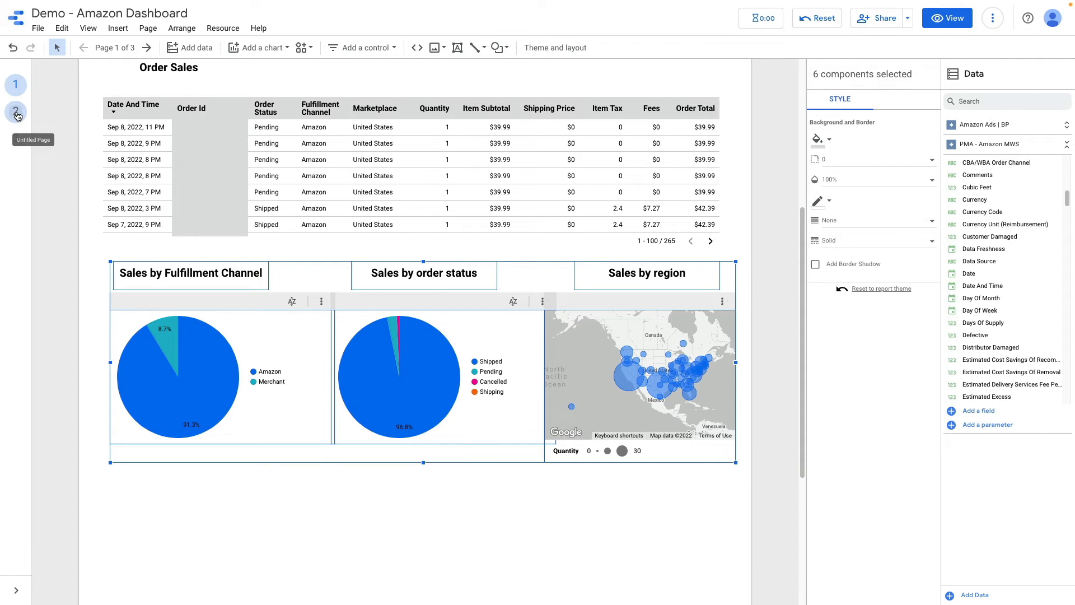
Step: On the Amazon MWS page, inspect both pie charts and select the region map
click(15, 111)
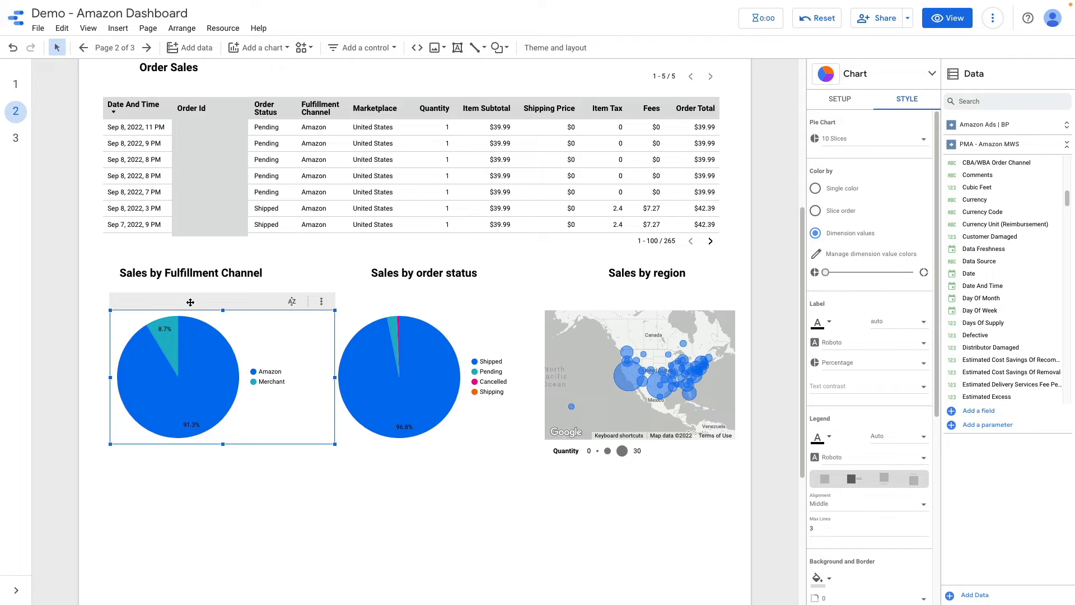
mouse_move(240, 296)
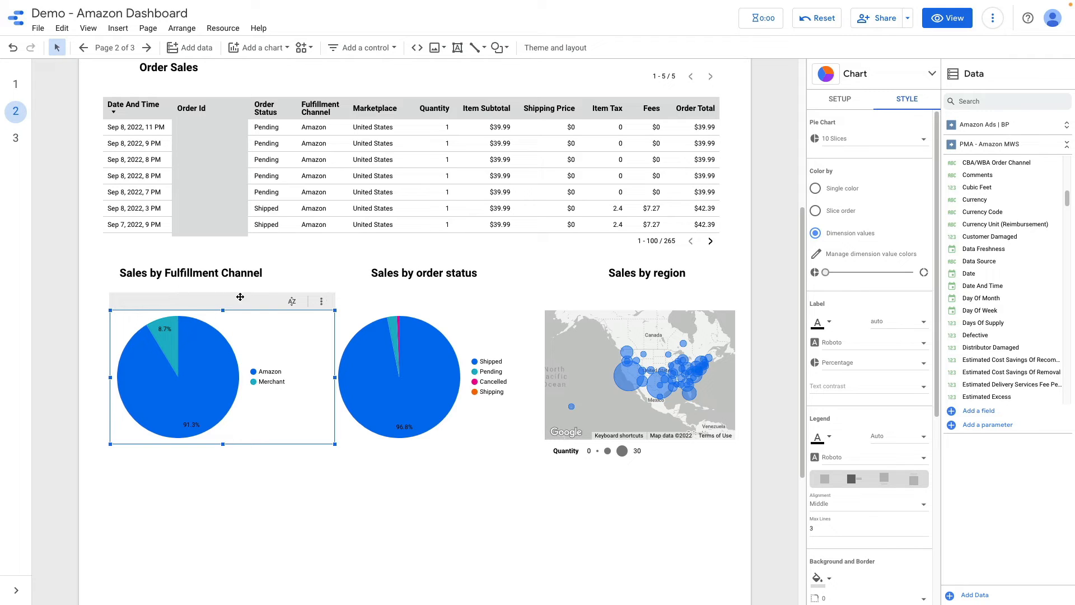
click(840, 99)
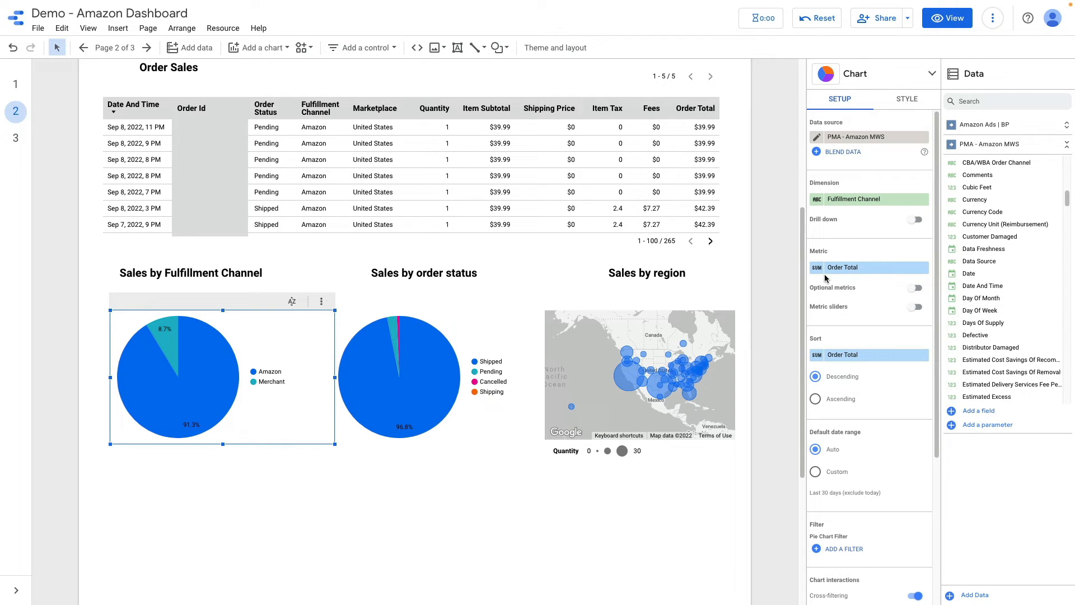
click(424, 272)
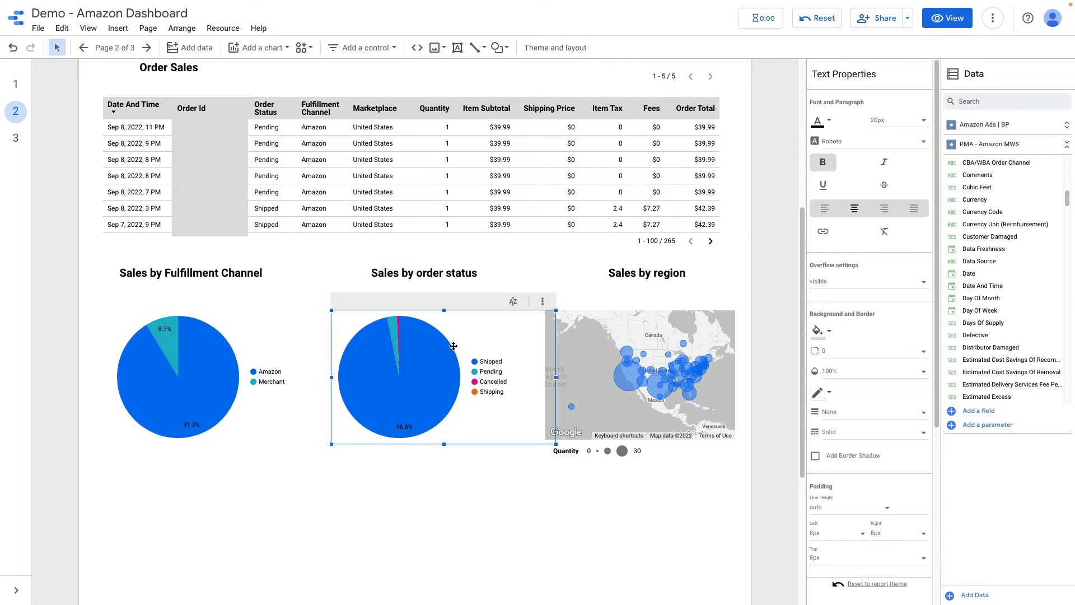
click(452, 346)
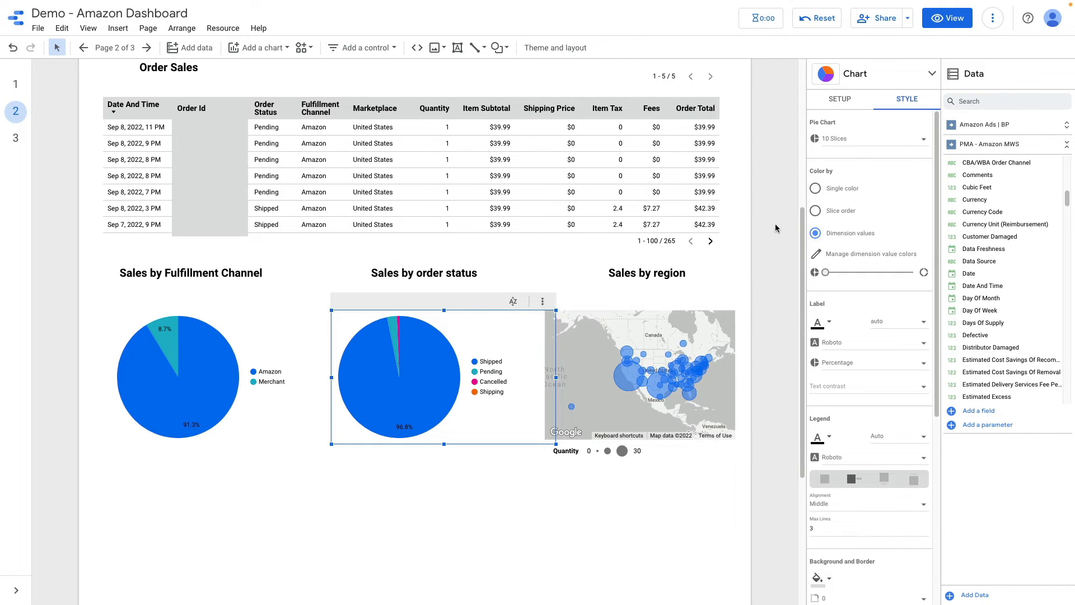
click(839, 98)
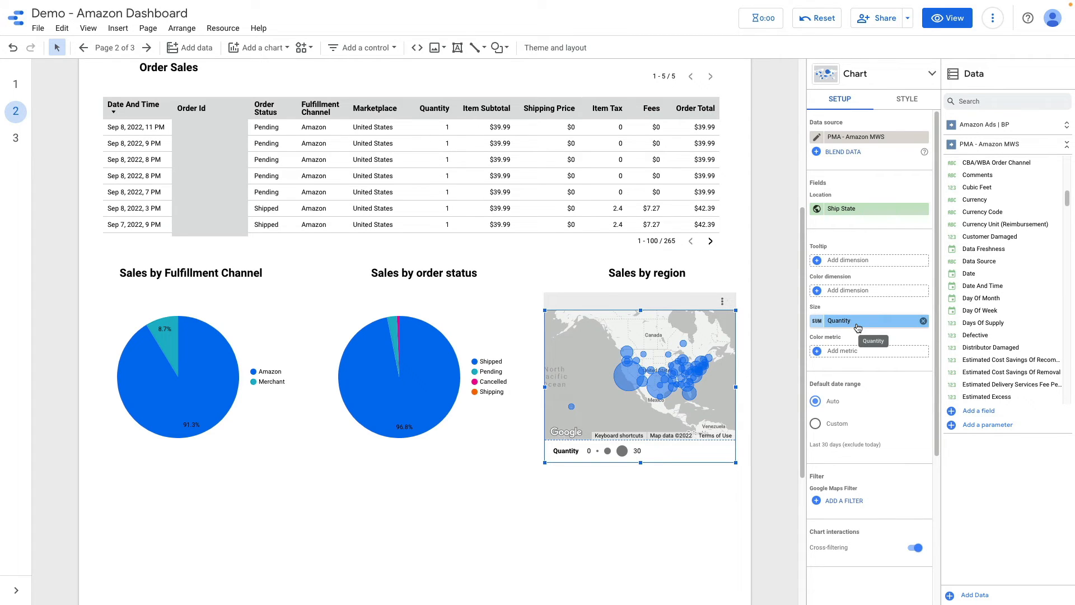
Step: Search the map's fields for 'amoun' and set Revenue as the Color metric
click(816, 260)
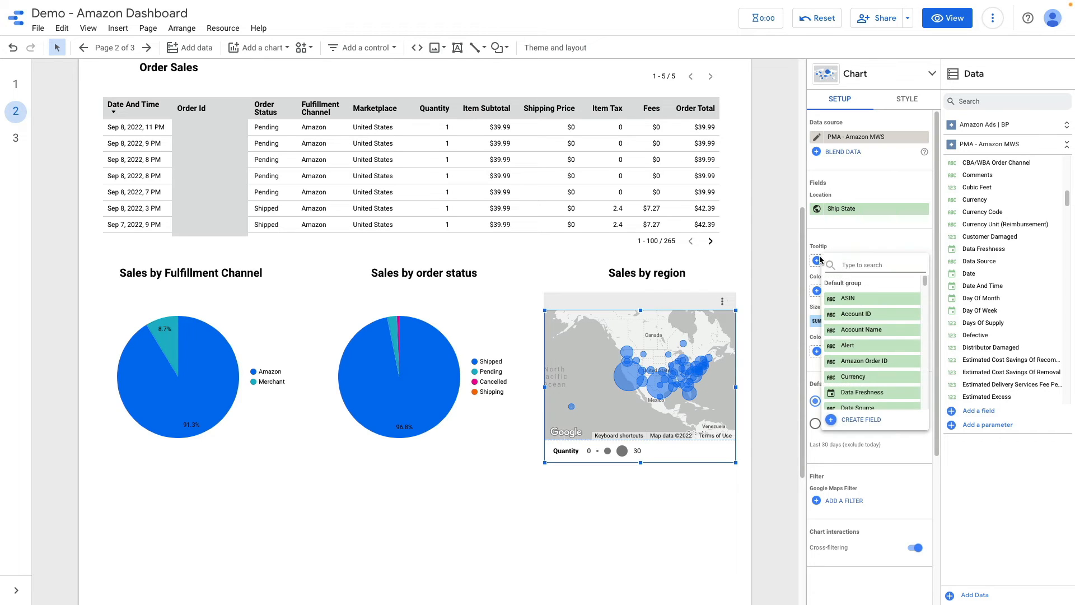
text(amoun)
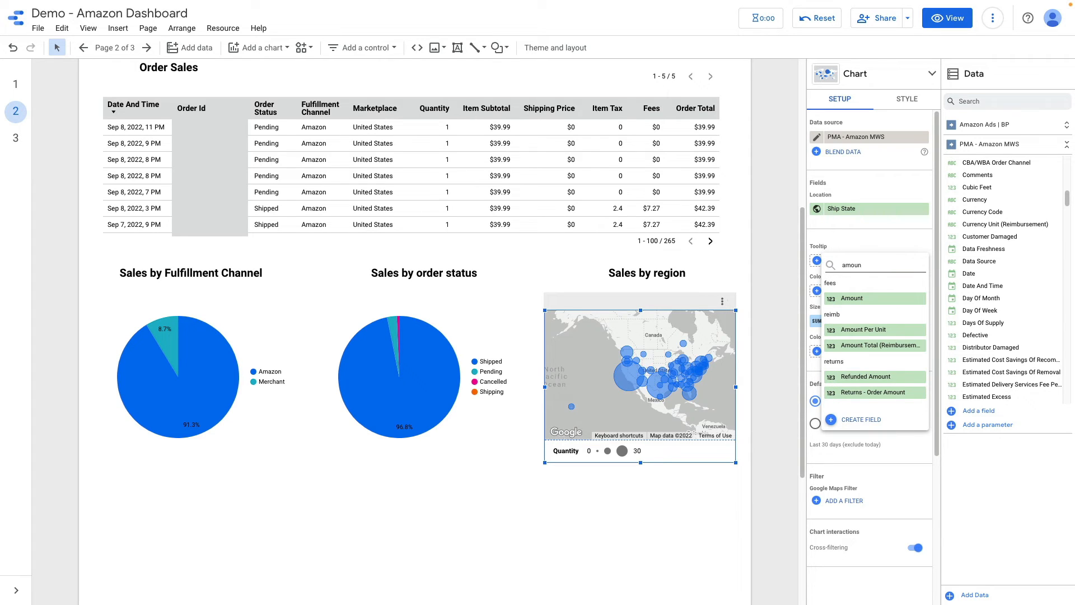
click(852, 297)
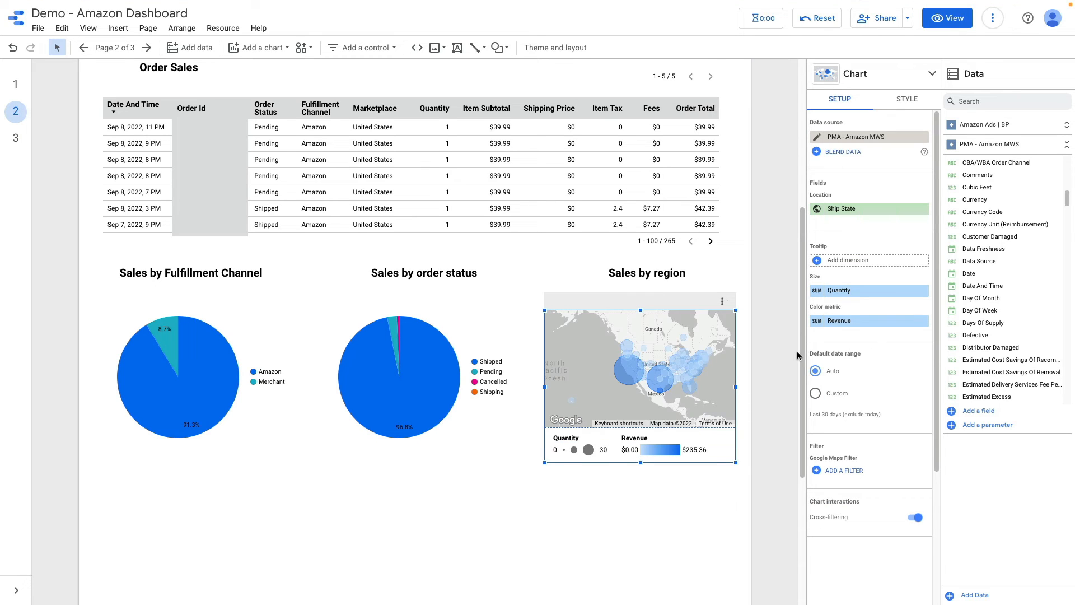
mouse_move(631, 375)
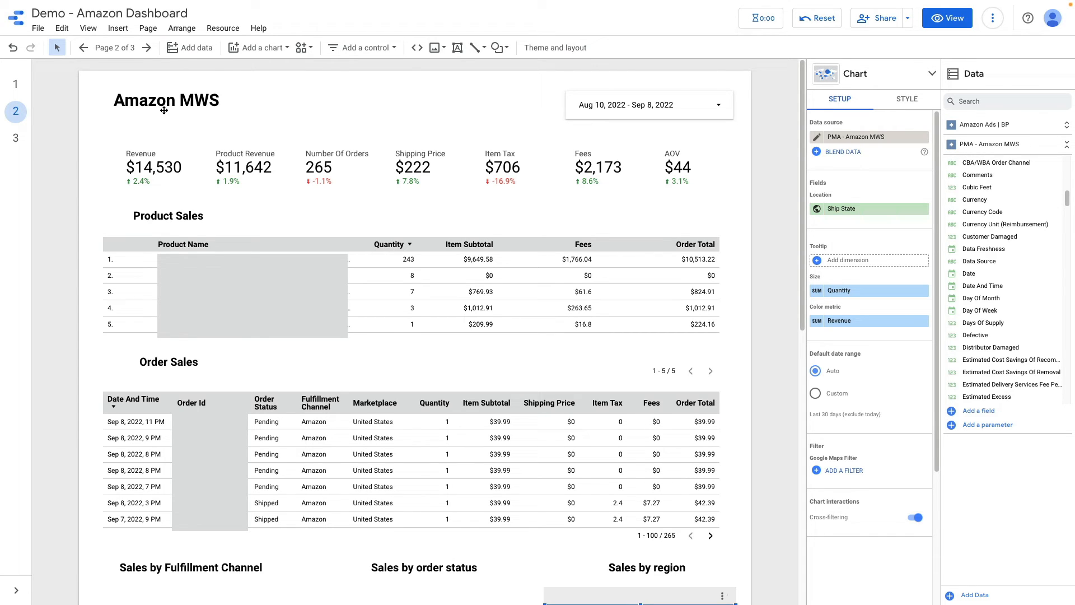
mouse_move(136, 137)
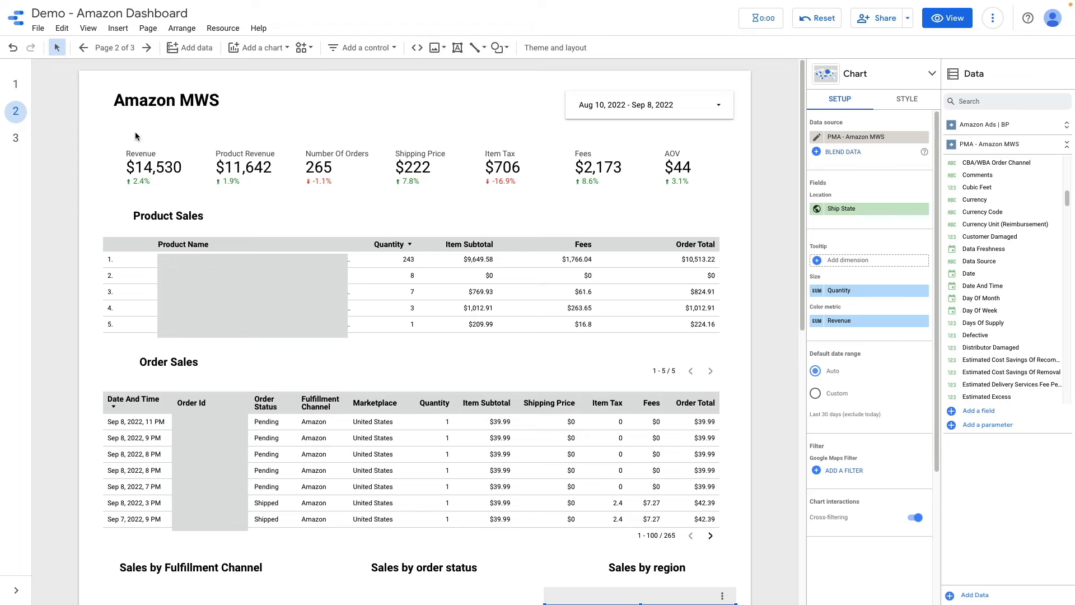
mouse_move(15, 138)
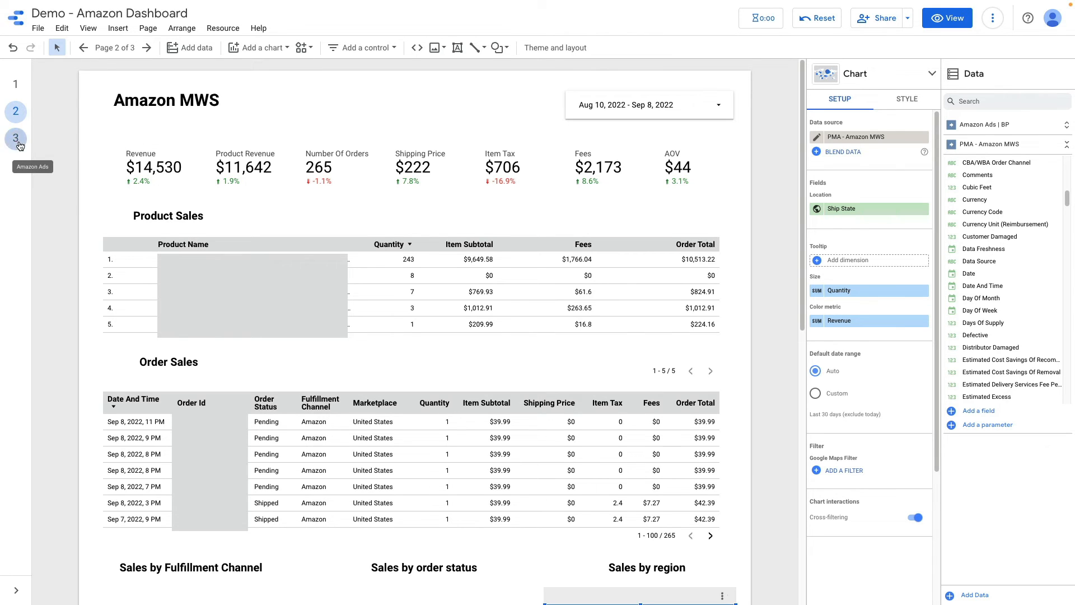
Step: Go to the Amazon Ads page and select its Spend scorecard
click(15, 139)
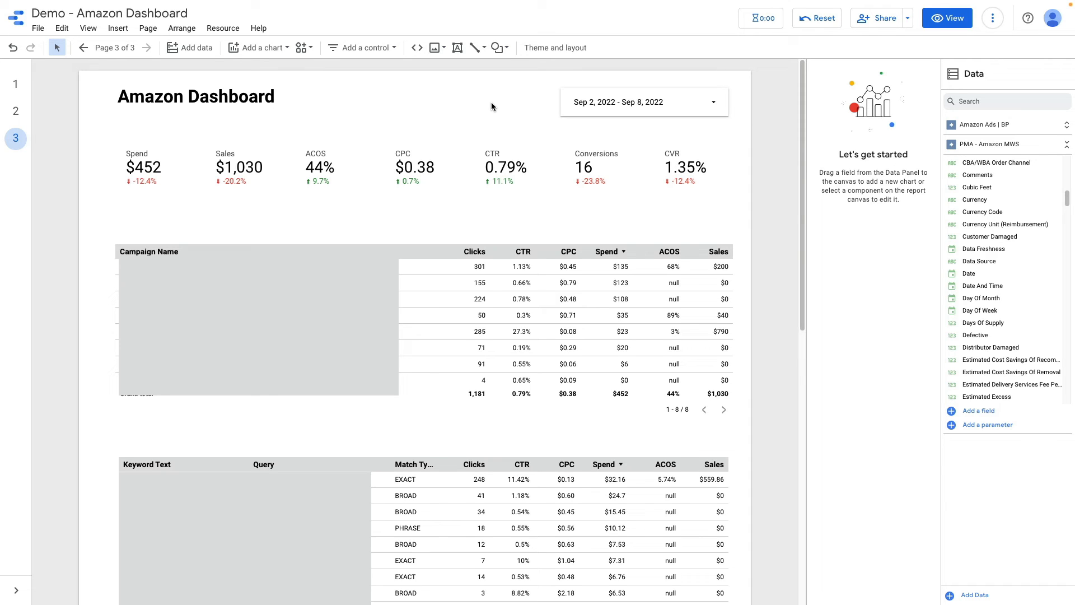
mouse_move(439, 117)
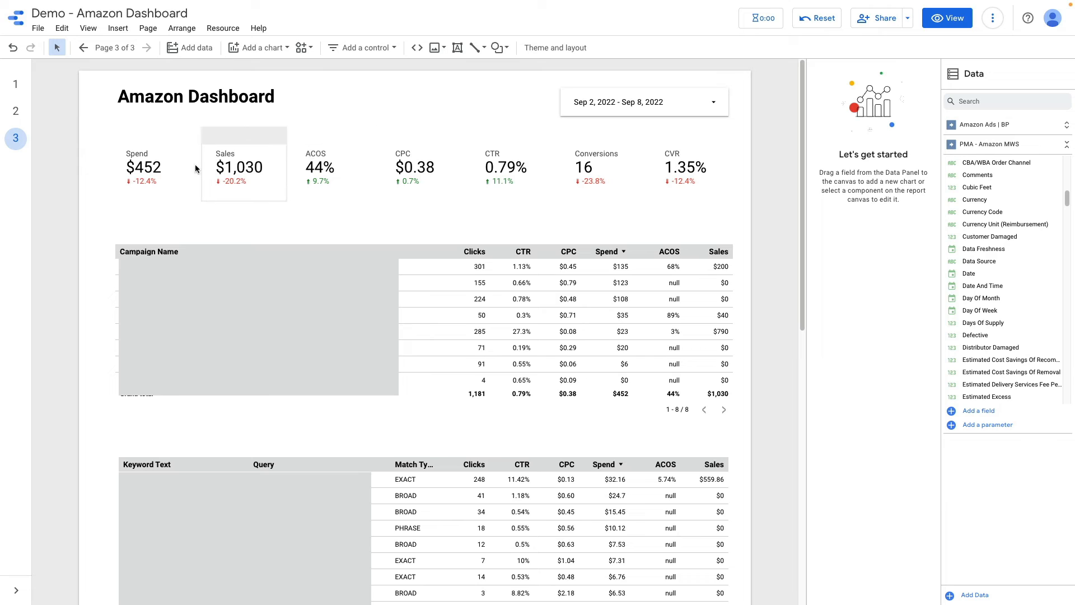
click(143, 167)
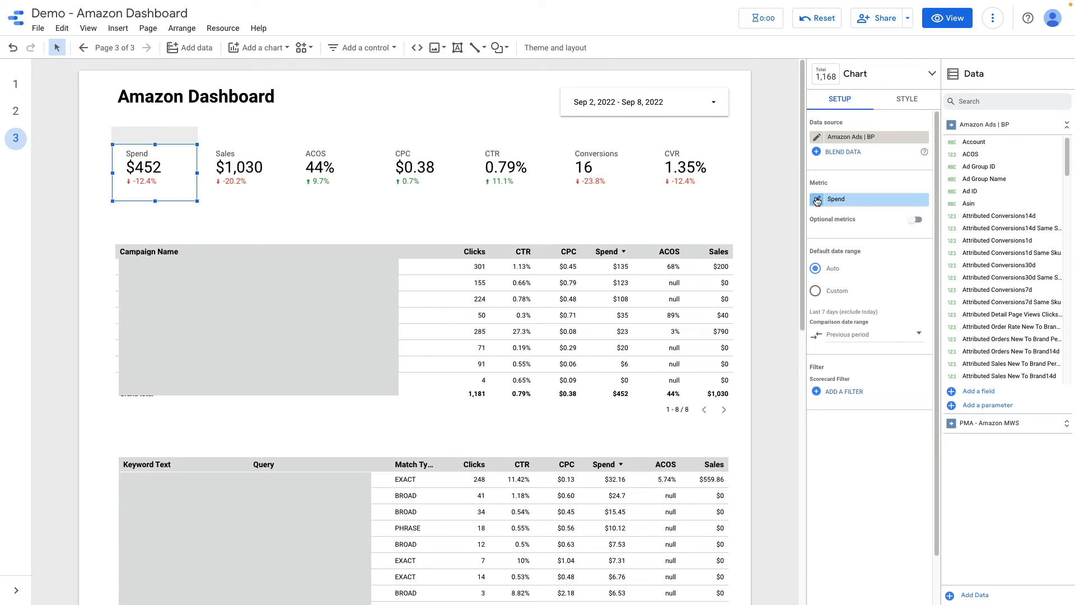
Step: Step through the Spend, Sales, ACOS, CPC and CVR scorecards and open CVR's formula
click(836, 199)
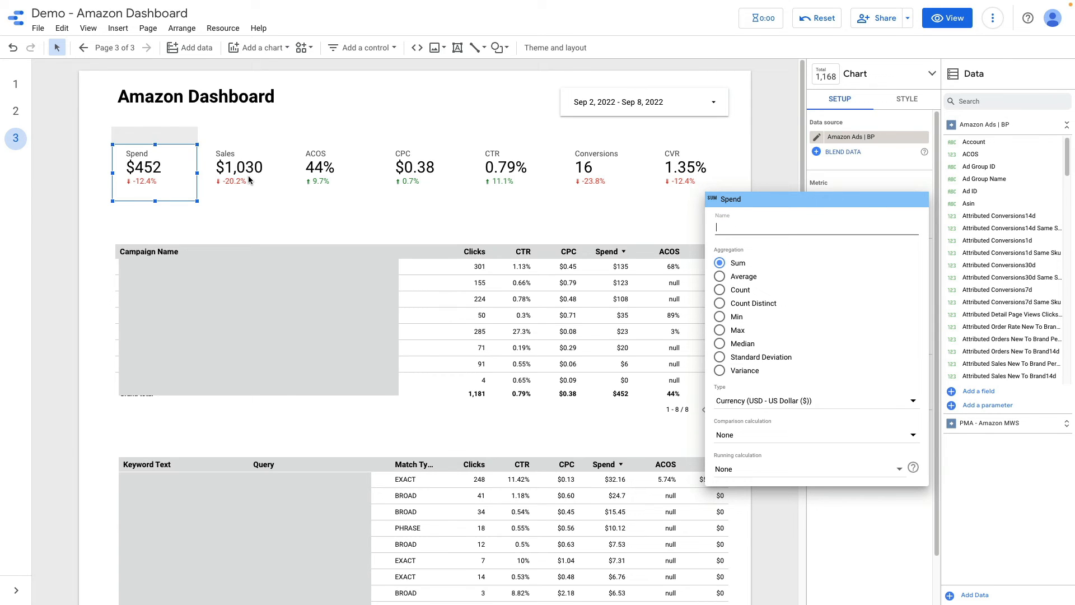
click(240, 167)
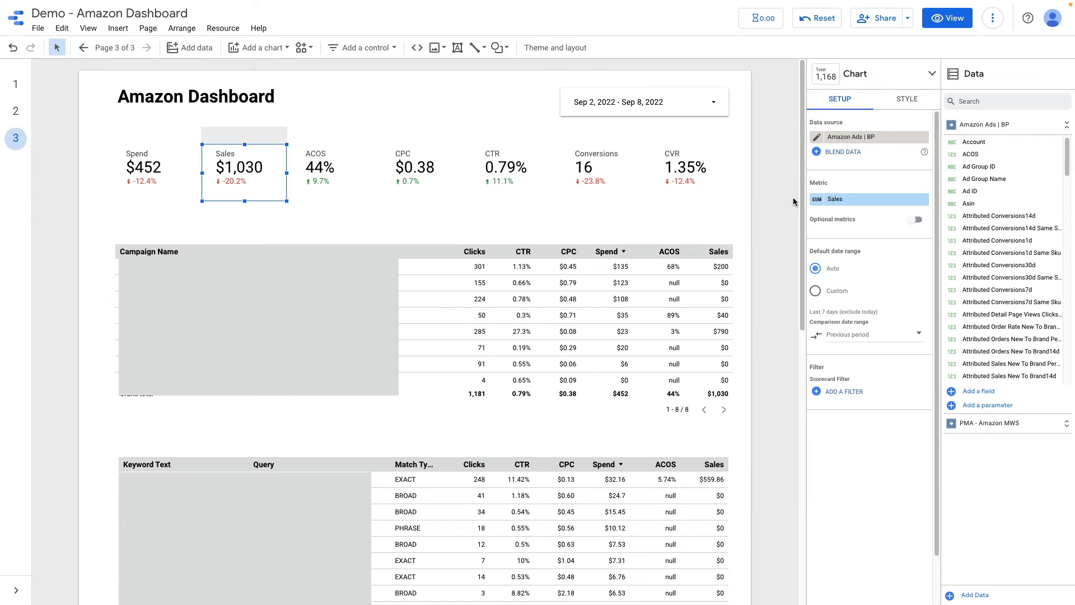
mouse_move(786, 176)
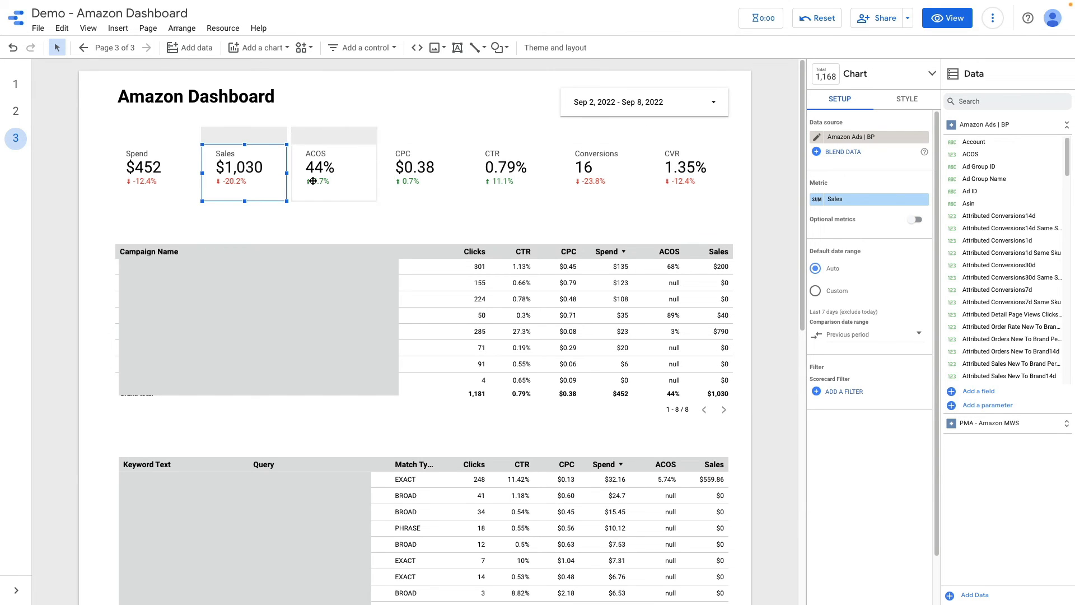
click(334, 172)
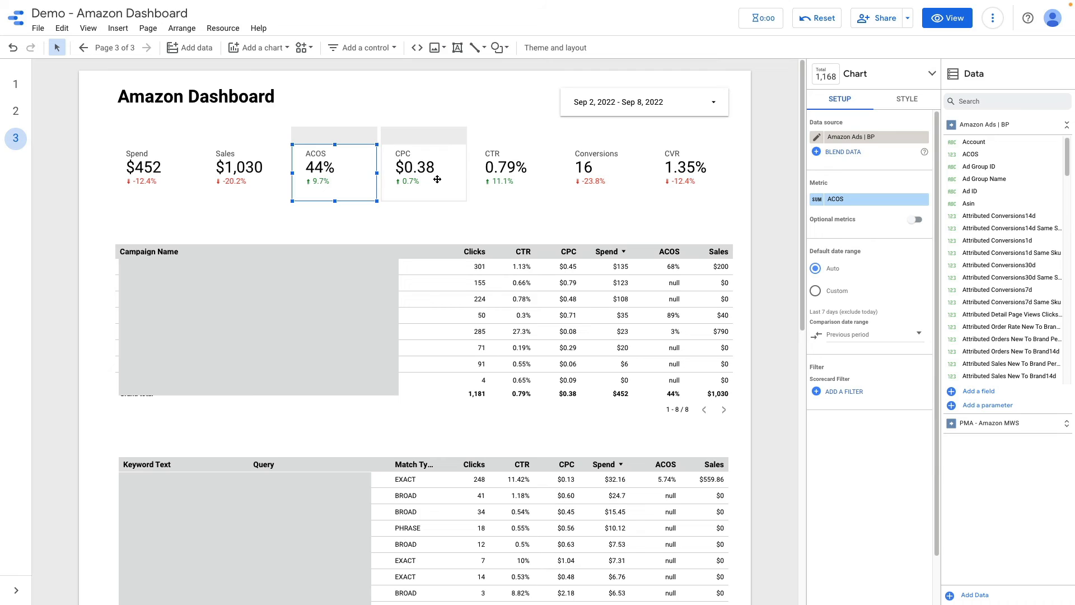
click(423, 167)
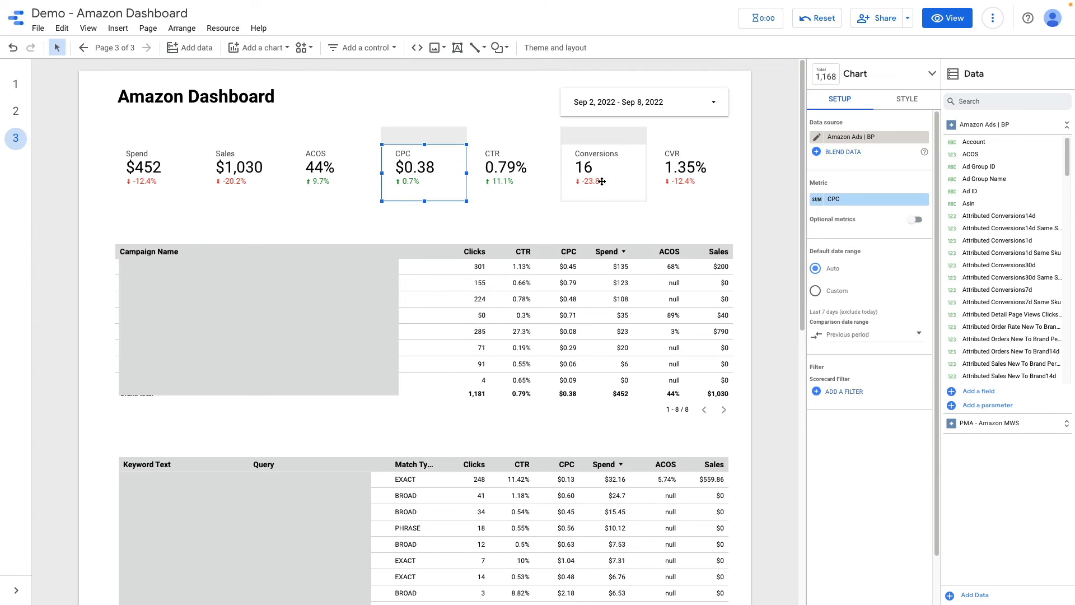
click(692, 171)
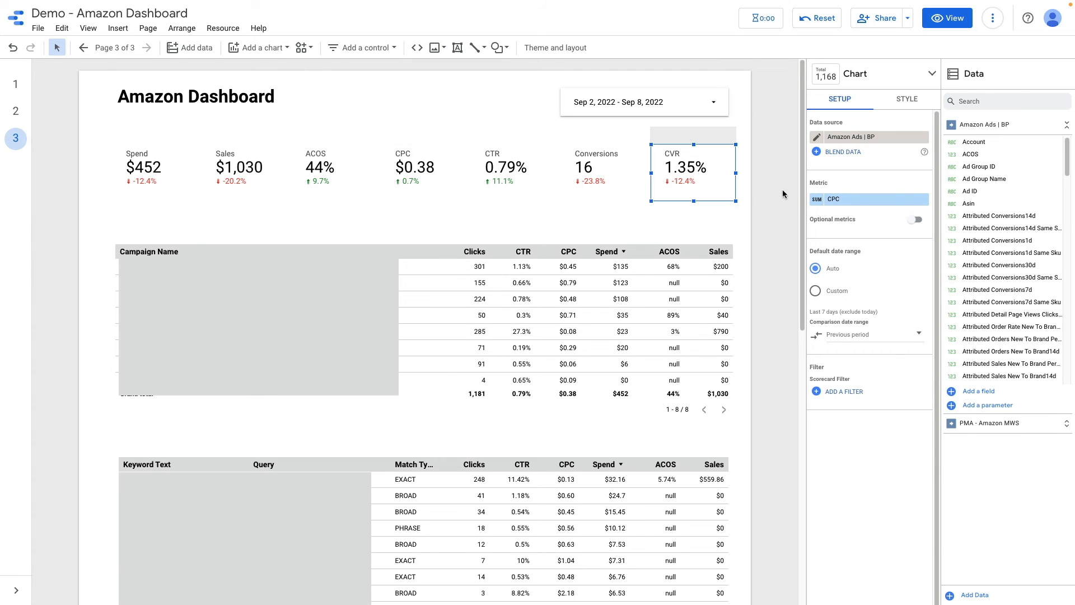
click(834, 199)
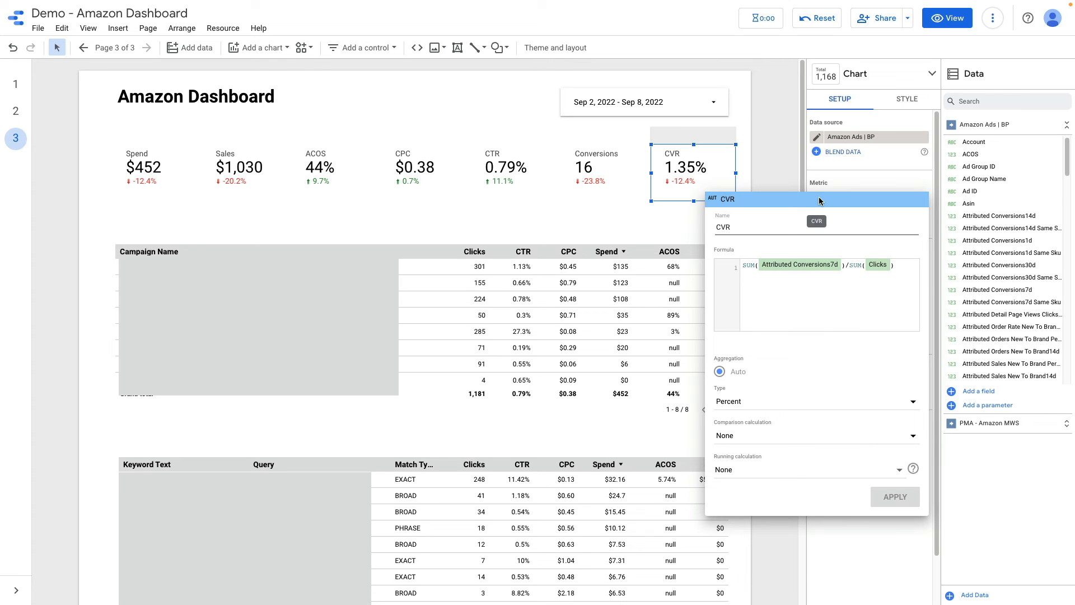
mouse_move(757, 269)
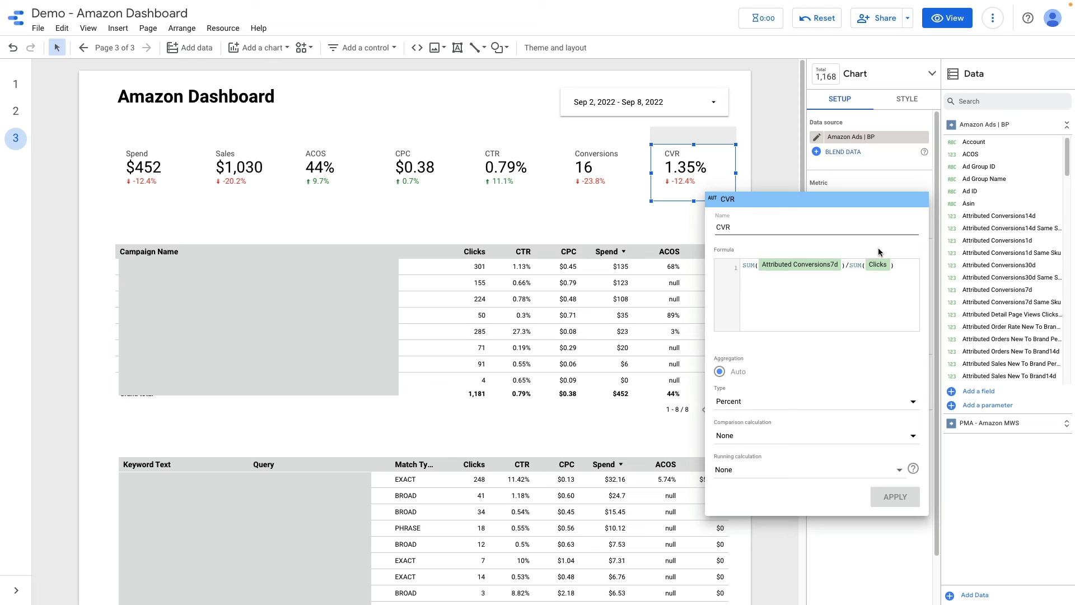
mouse_move(748, 218)
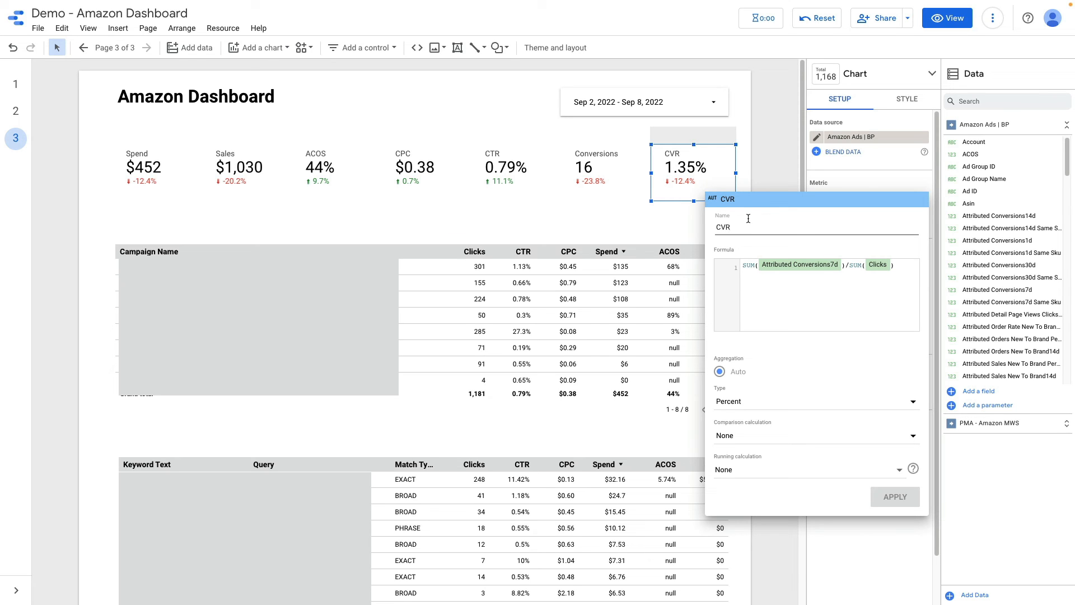
mouse_move(740, 180)
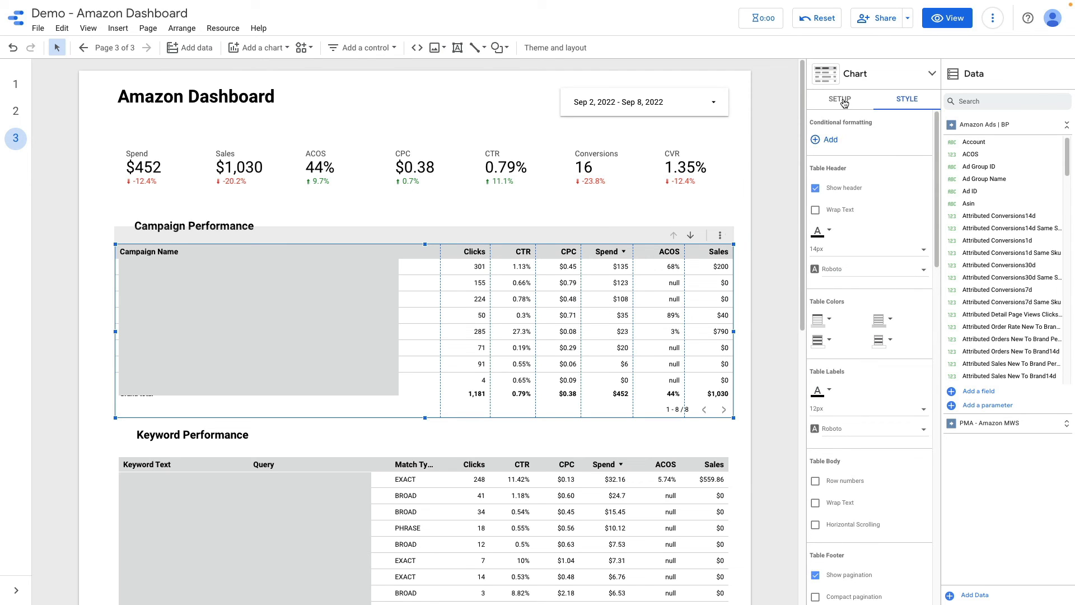
Step: View the Campaign Performance table's setup, then scroll down to the Keyword Performance table
click(839, 99)
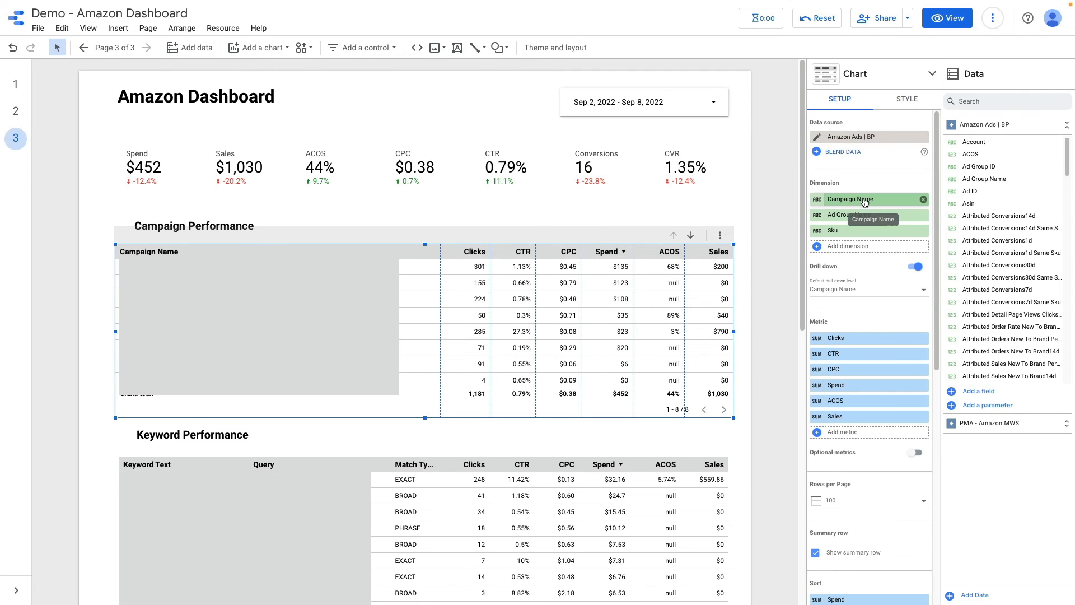
mouse_move(856, 214)
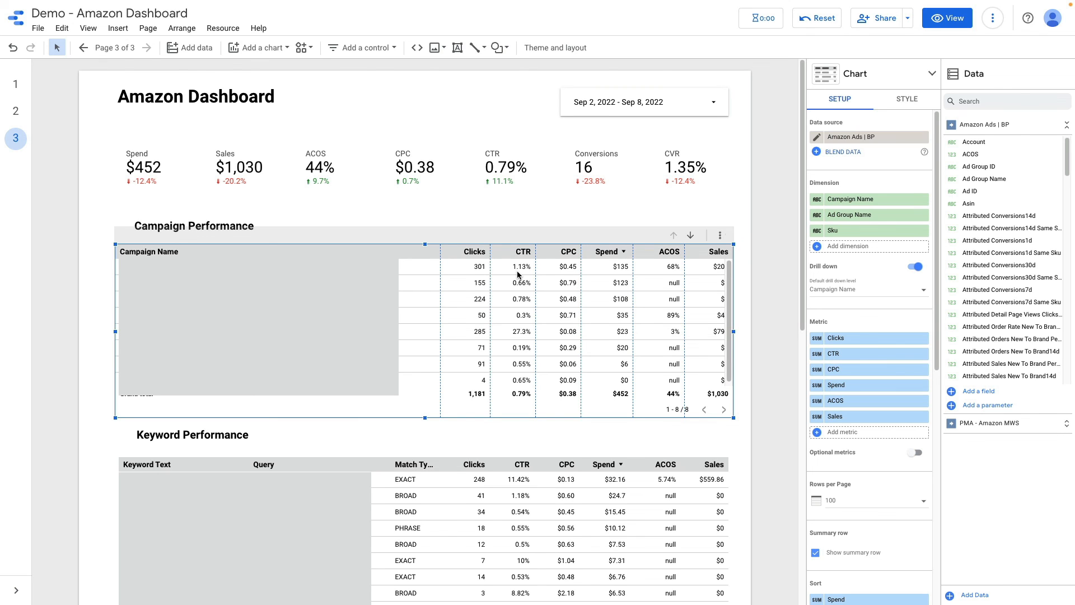
mouse_move(718, 295)
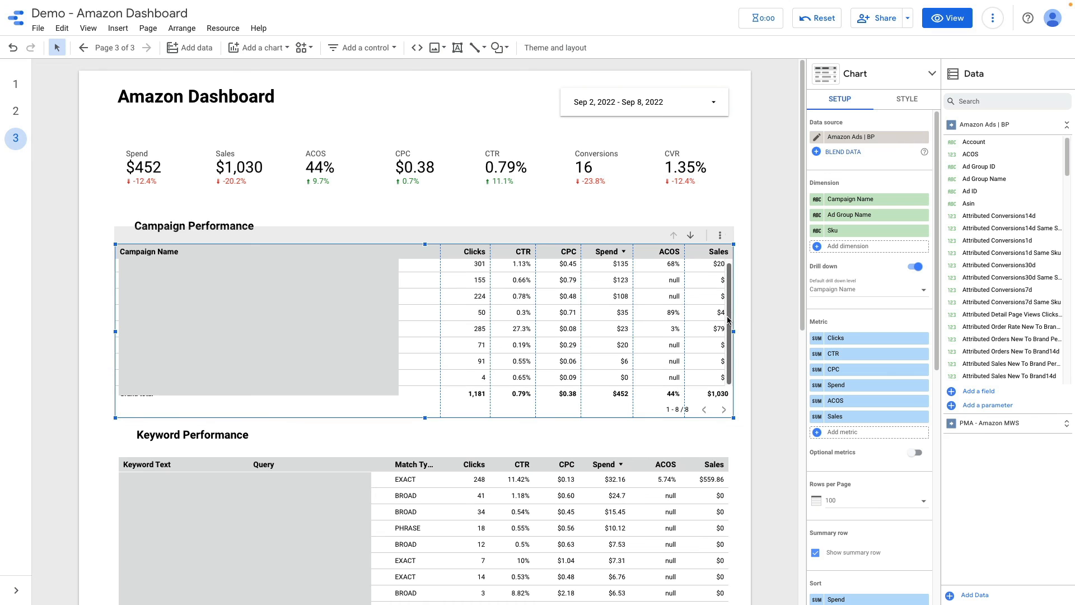
scroll(down, 3)
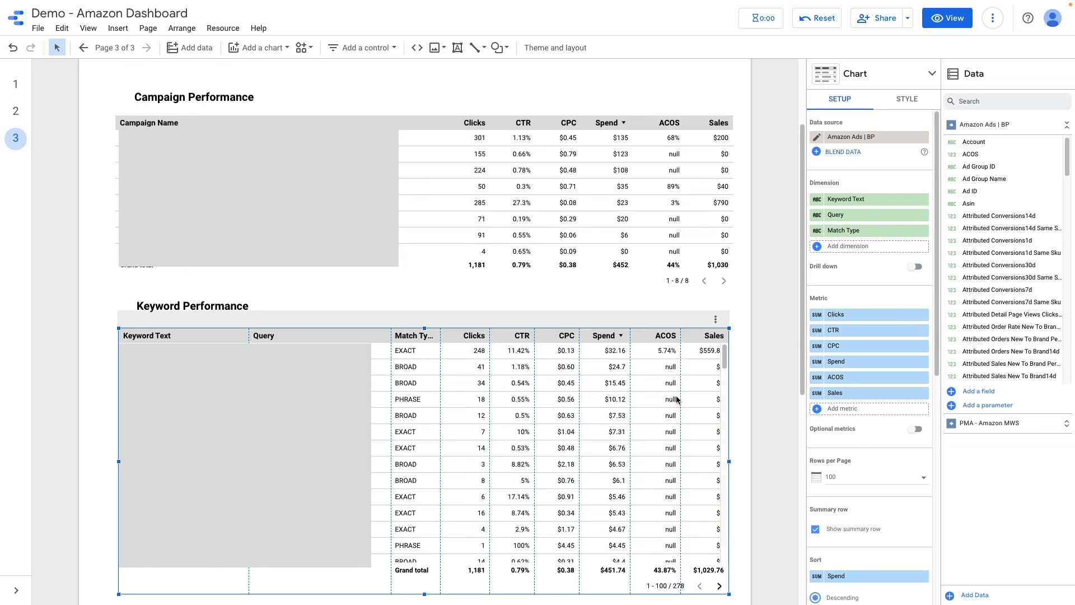
scroll(down, 3)
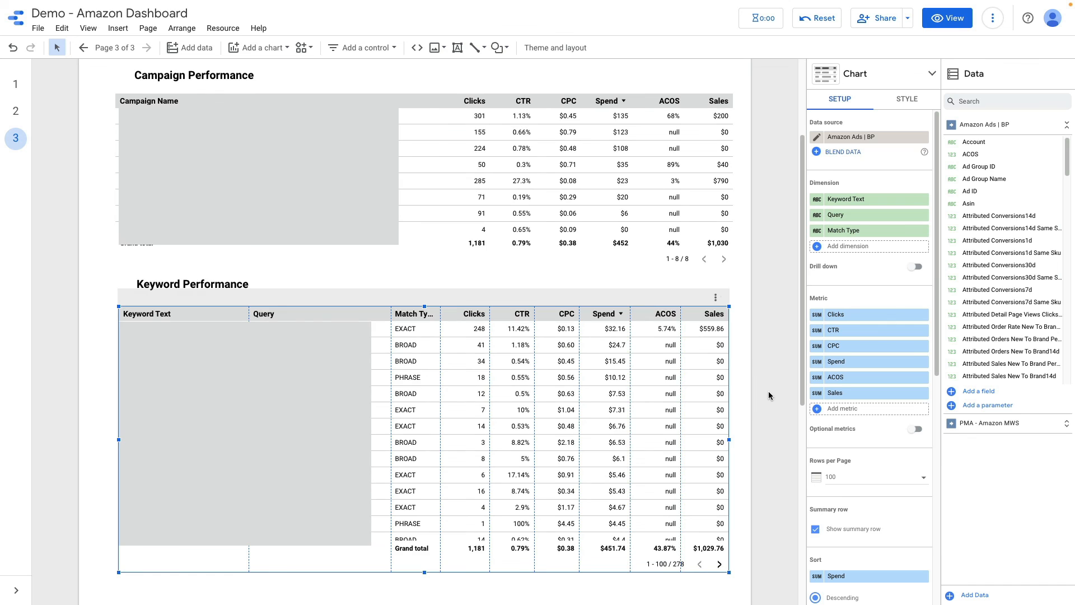